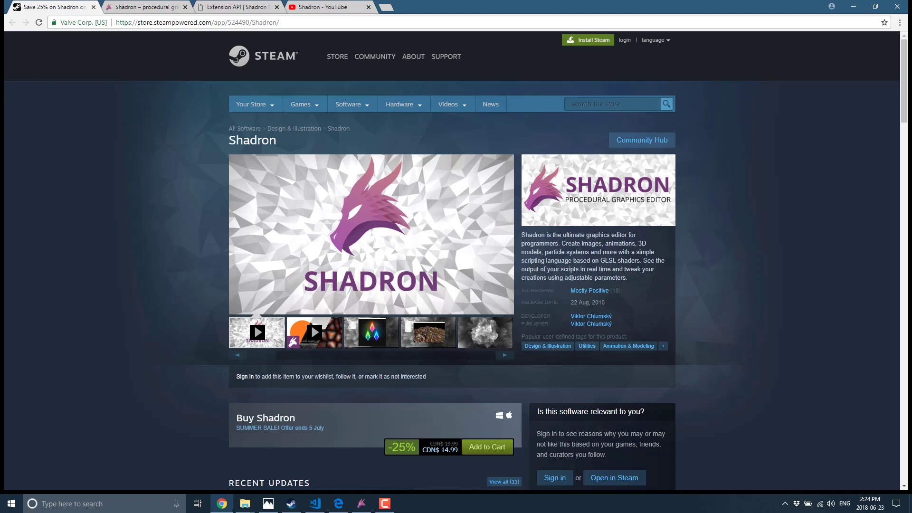
pyautogui.moveTo(444, 434)
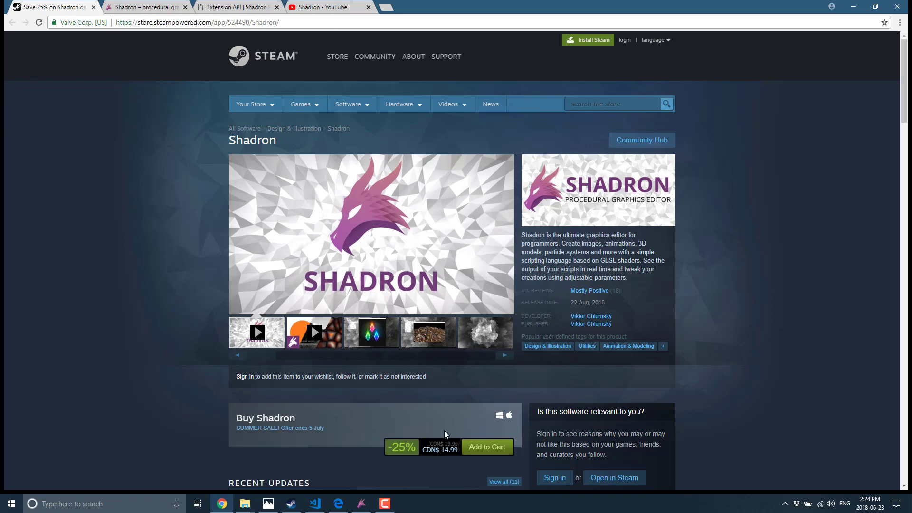
pyautogui.moveTo(452, 457)
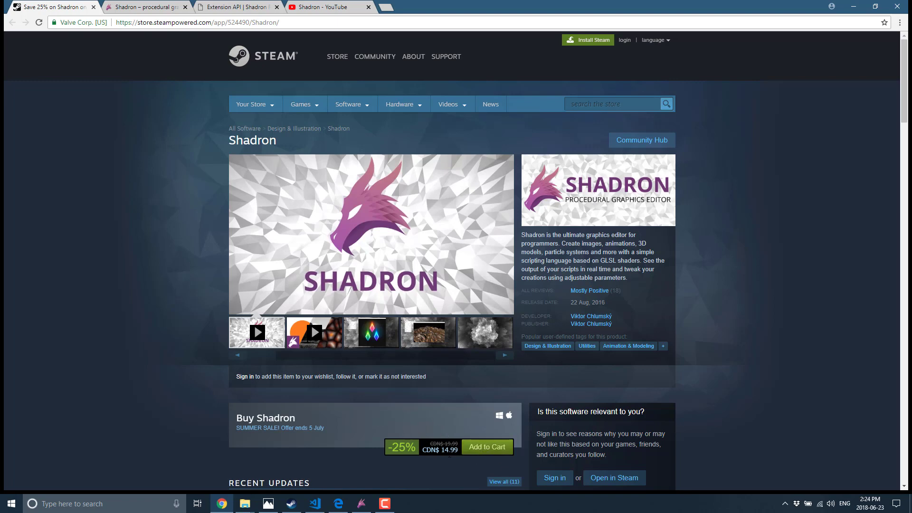
pyautogui.moveTo(395, 467)
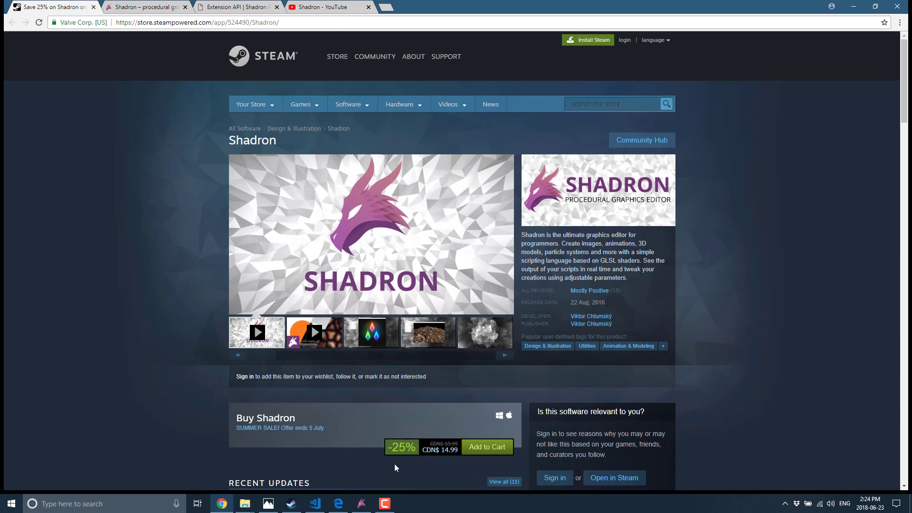
# Compare the Shadron Steam store page with the Shadron website by alternating between them.
pyautogui.click(146, 7)
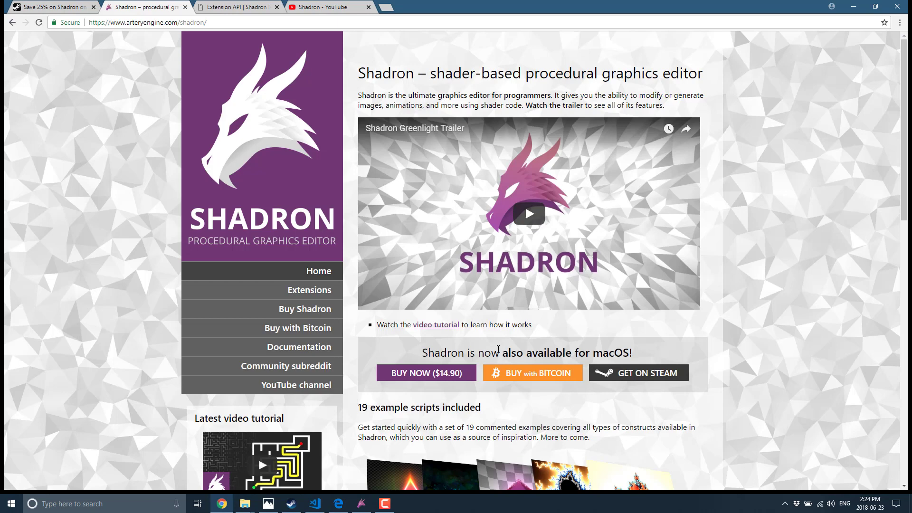
pyautogui.moveTo(453, 385)
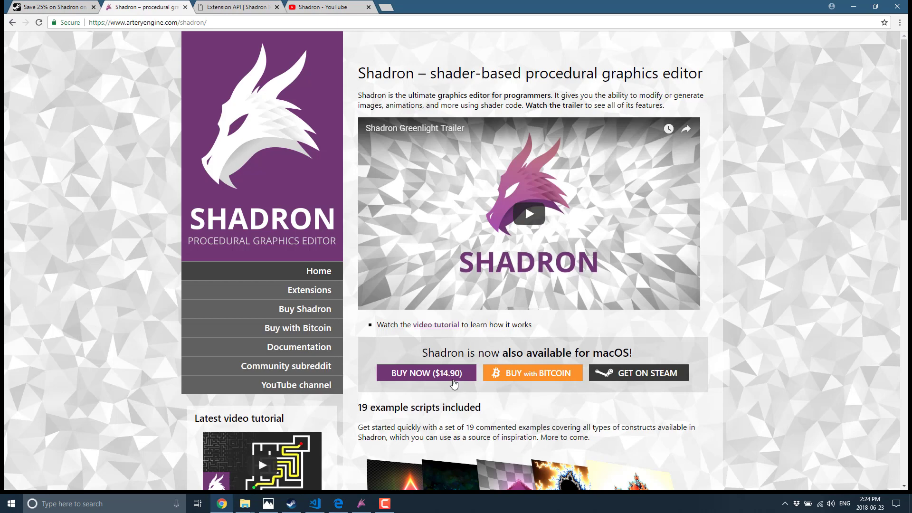
pyautogui.click(637, 372)
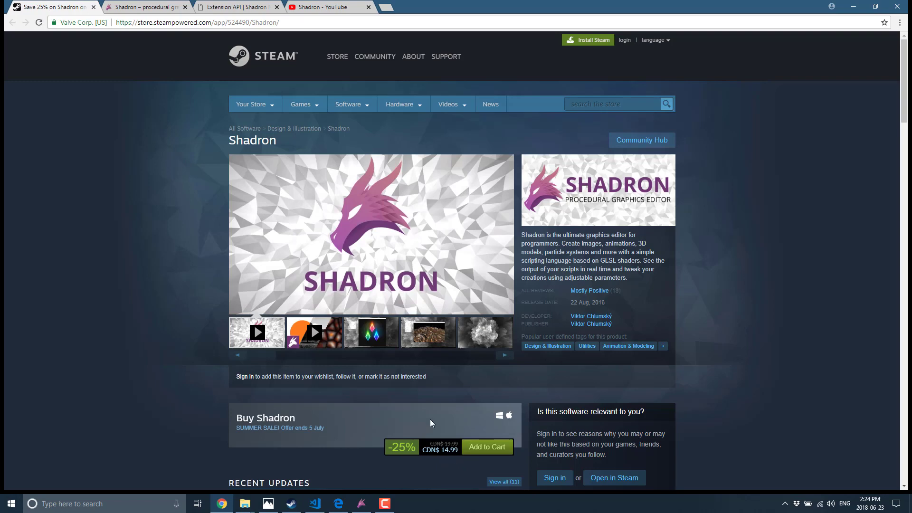
pyautogui.click(145, 7)
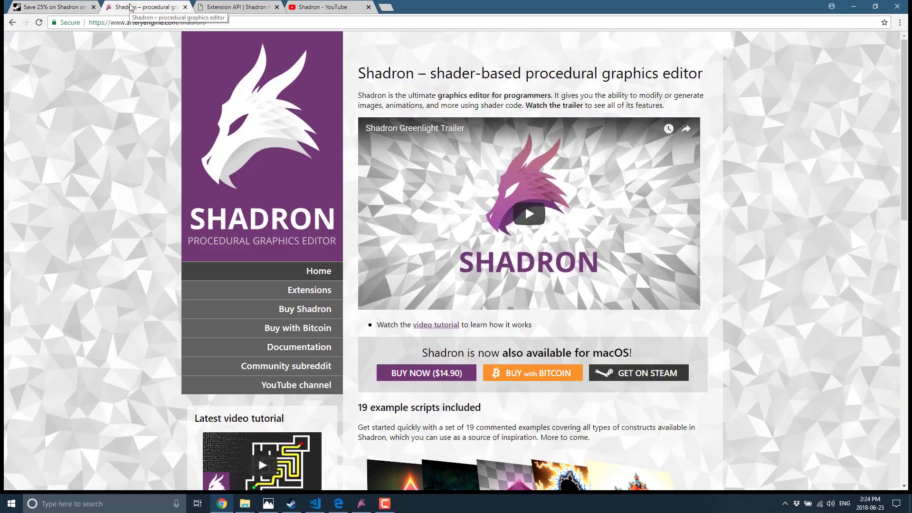
pyautogui.moveTo(117, 140)
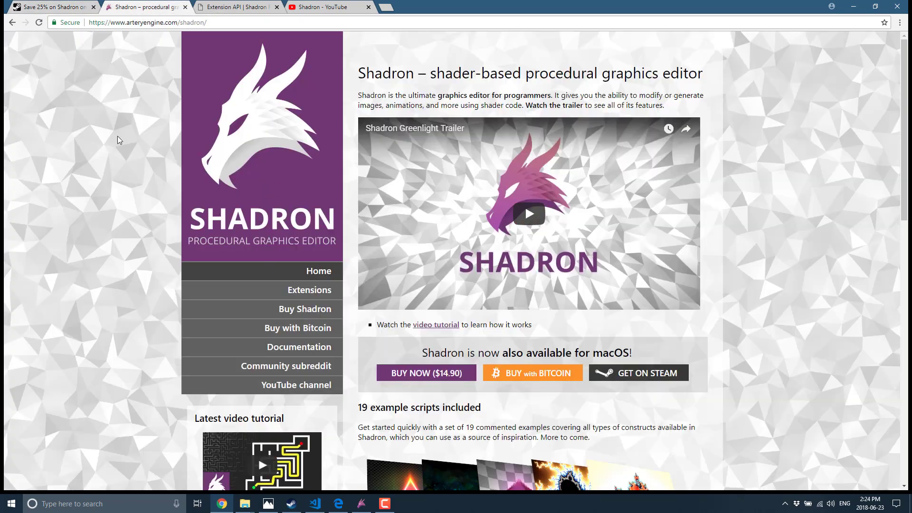
pyautogui.click(637, 372)
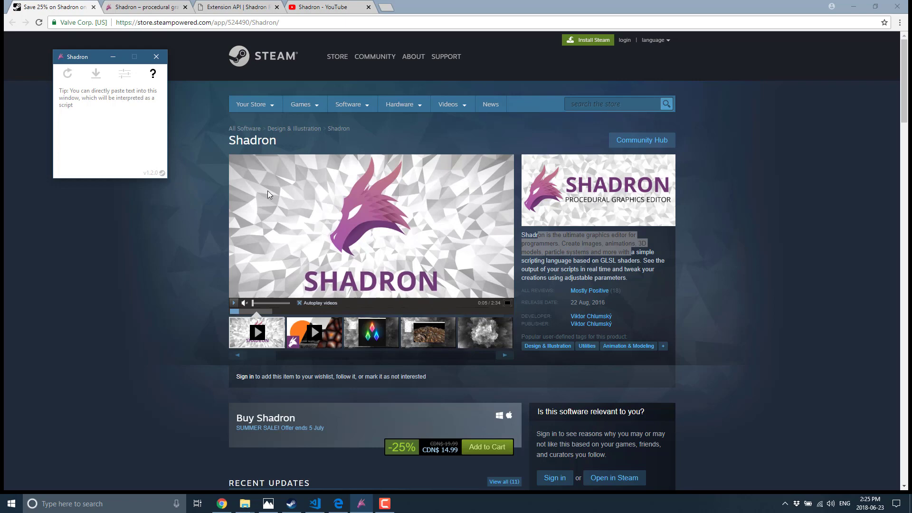
# Move the empty Shadron window down and left, over the Steam store artwork.
pyautogui.moveTo(87, 56); pyautogui.dragTo(146, 159)
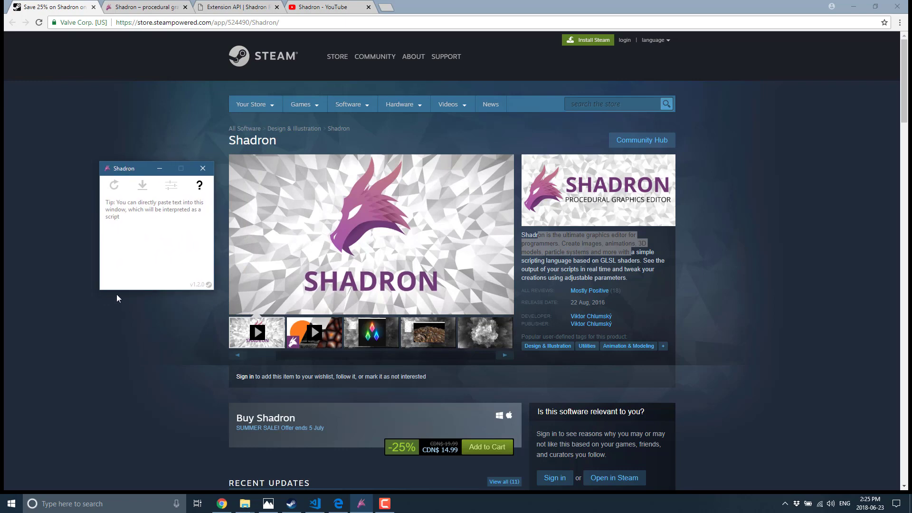
pyautogui.moveTo(128, 168); pyautogui.dragTo(114, 196)
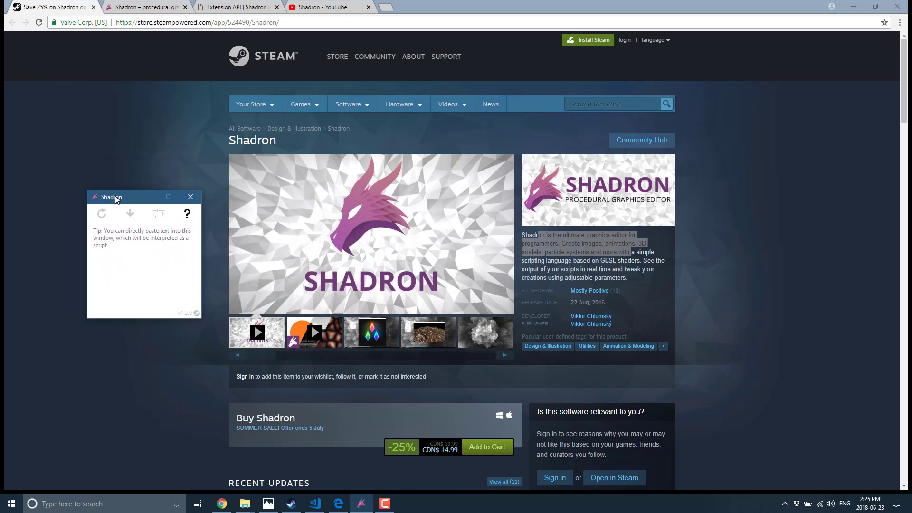
pyautogui.moveTo(178, 298)
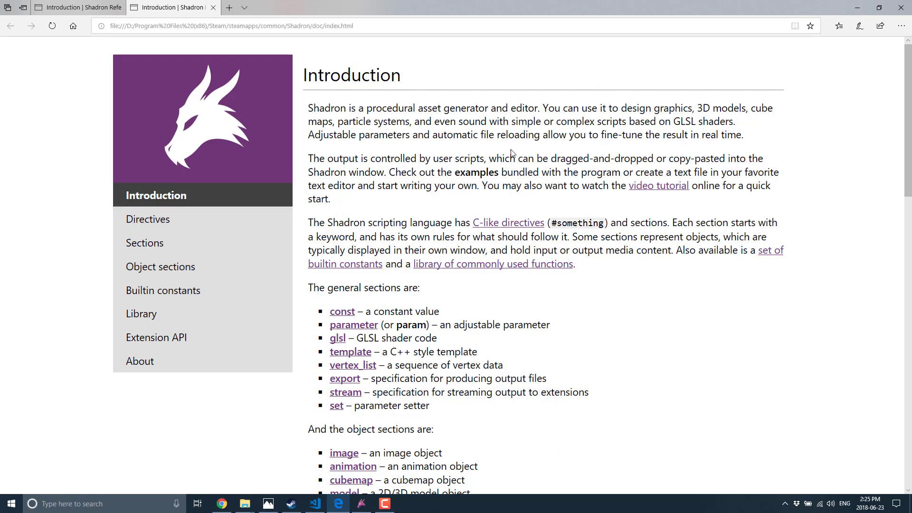
pyautogui.moveTo(536, 265)
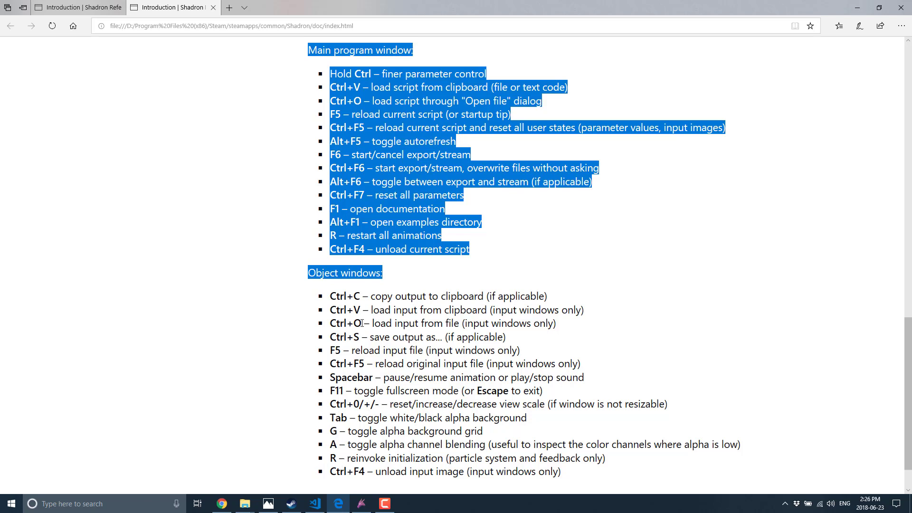
pyautogui.moveTo(367, 461)
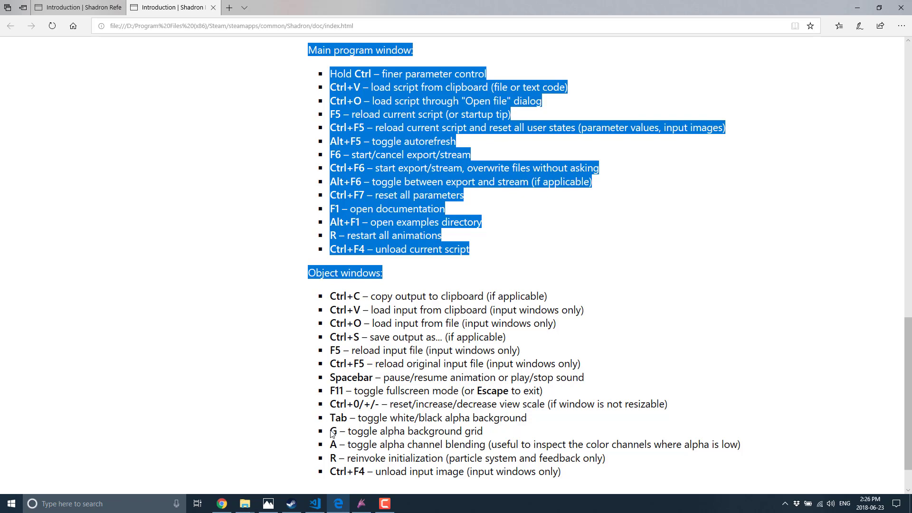
# Clear the text selection on the documentation's keyboard shortcut list.
pyautogui.click(444, 424)
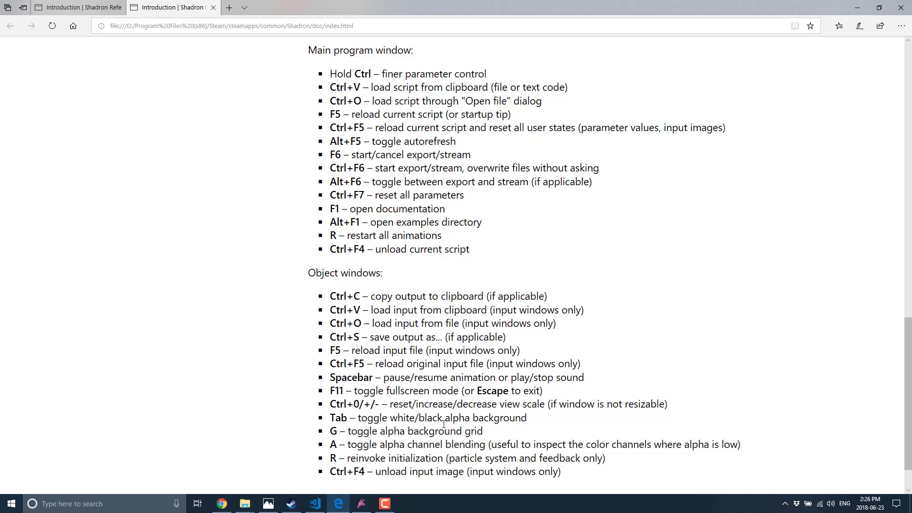
pyautogui.moveTo(390, 360)
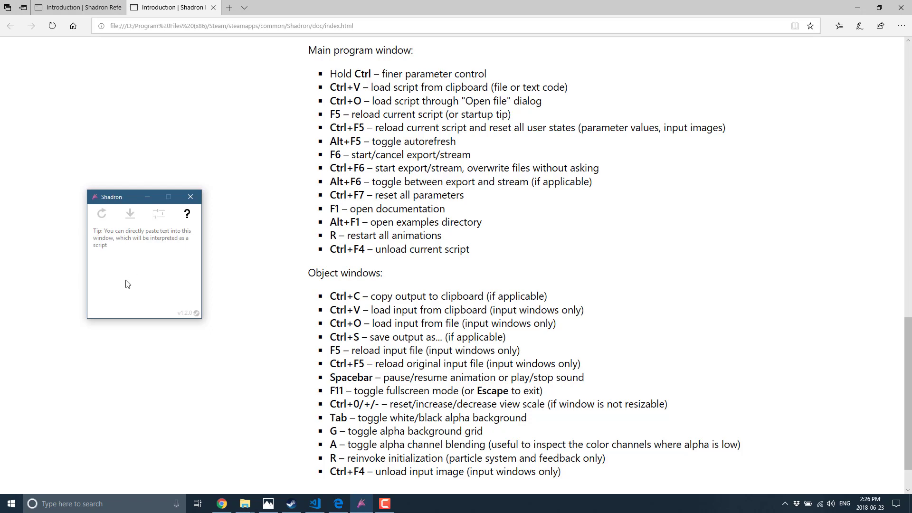
pyautogui.moveTo(100, 186)
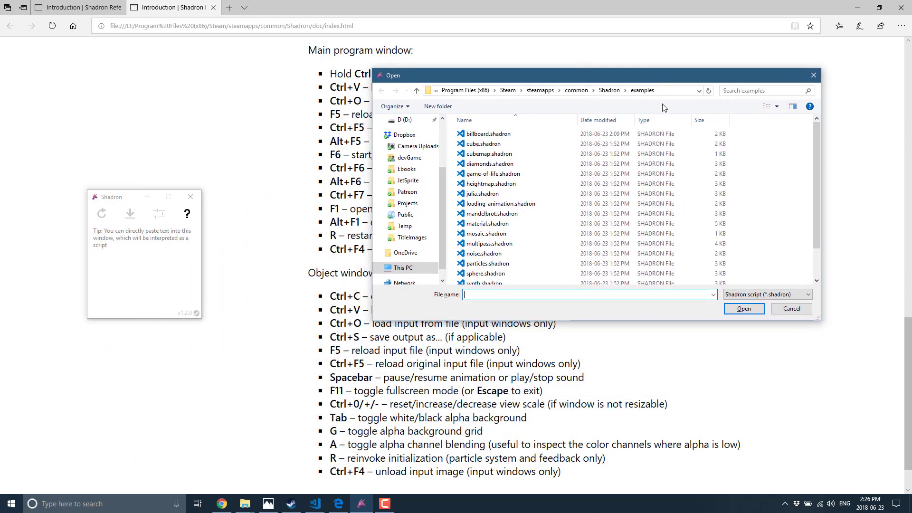
pyautogui.moveTo(600, 133)
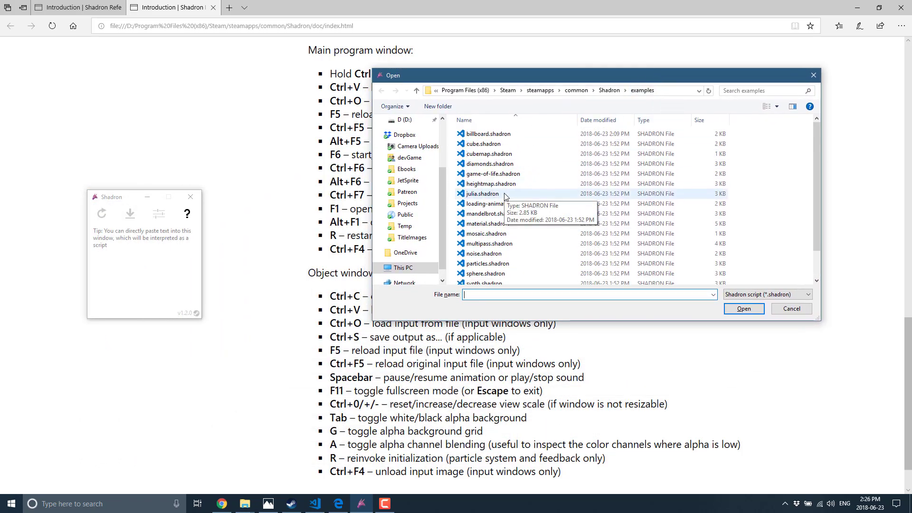
# Load winter.shadron from the bundled examples folder.
pyautogui.scroll(-3)
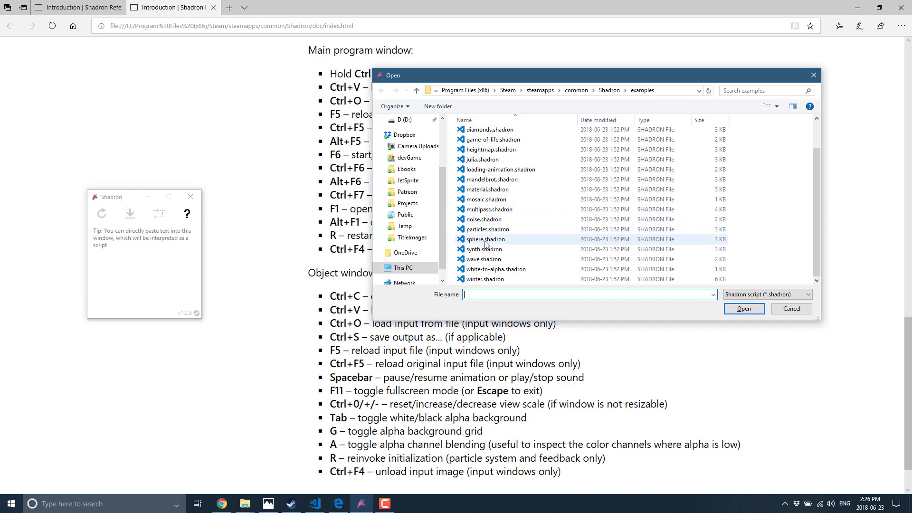
pyautogui.click(484, 258)
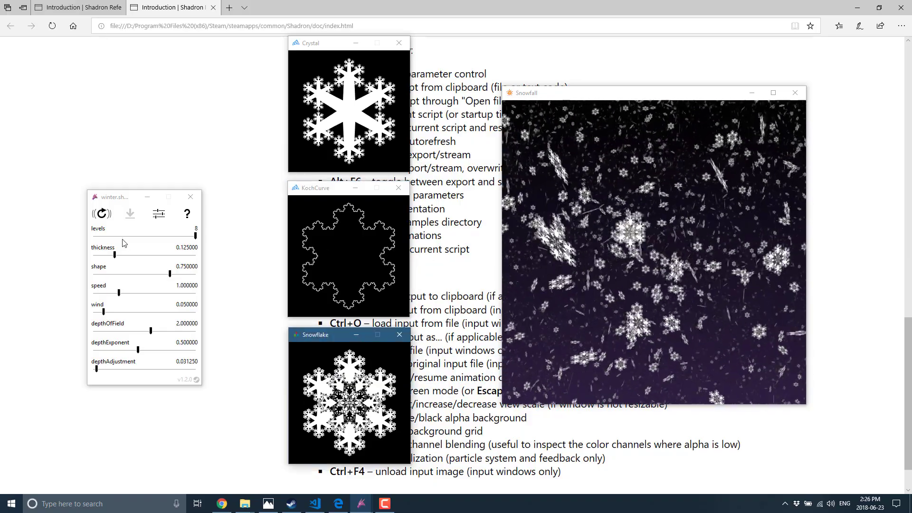
# Set the winter scene to 6 levels, shape about 0.69 and wind about 0.15.
pyautogui.moveTo(192, 237); pyautogui.dragTo(183, 238)
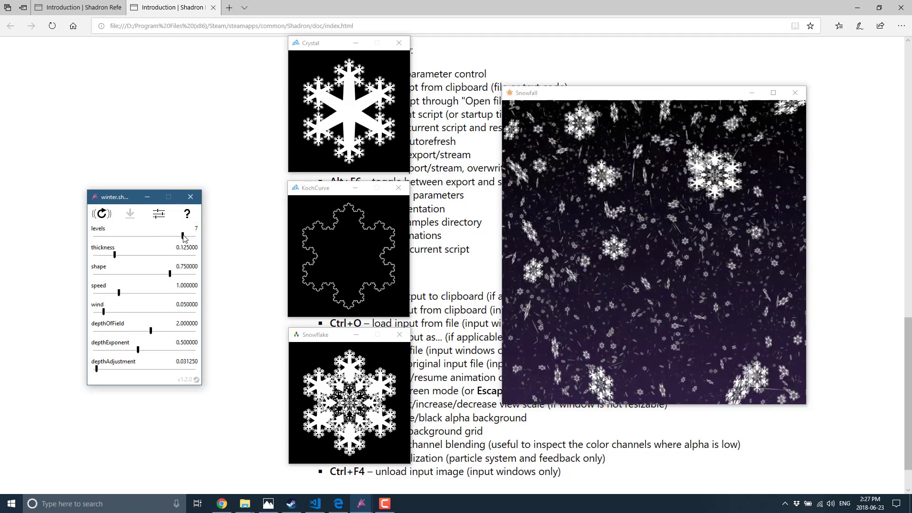
pyautogui.moveTo(183, 236); pyautogui.dragTo(155, 236)
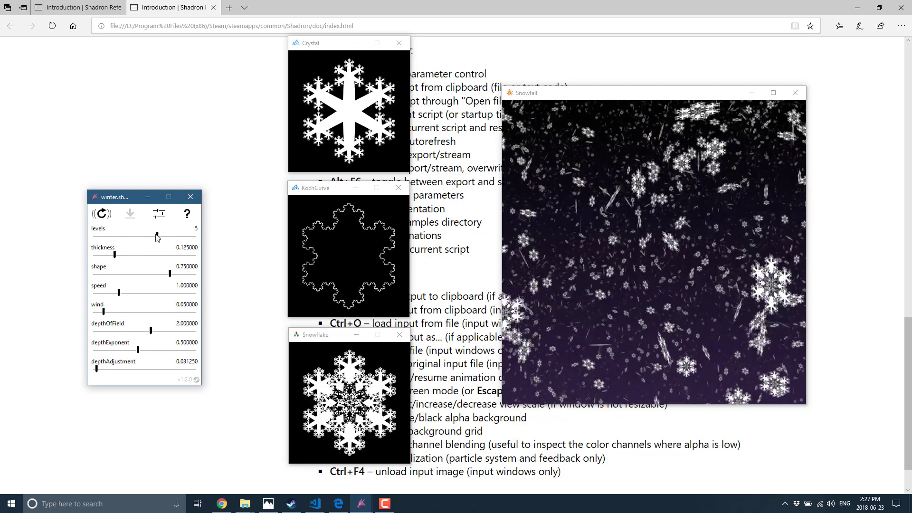
pyautogui.moveTo(156, 235); pyautogui.dragTo(186, 235)
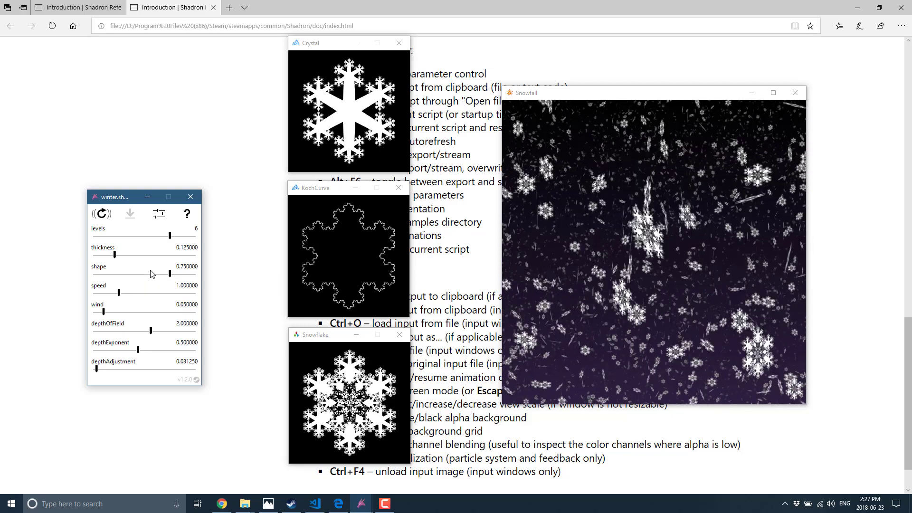
pyautogui.moveTo(170, 273); pyautogui.dragTo(153, 273)
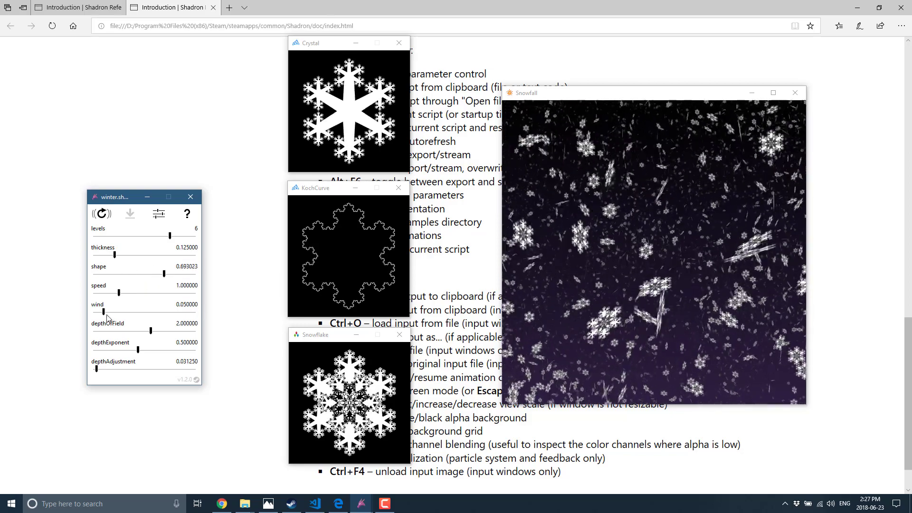
pyautogui.moveTo(106, 311); pyautogui.dragTo(113, 311)
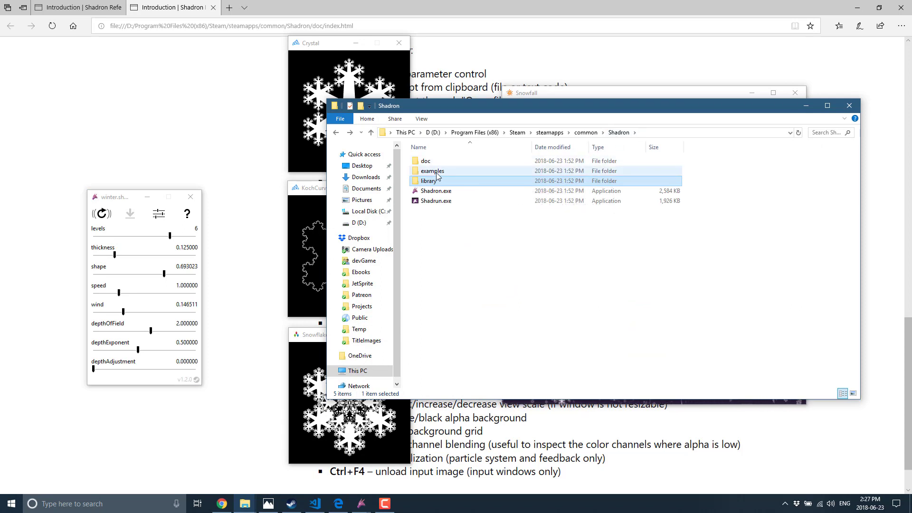
# Open winter.shadron from the examples folder in Visual Studio Code.
pyautogui.doubleClick(431, 170)
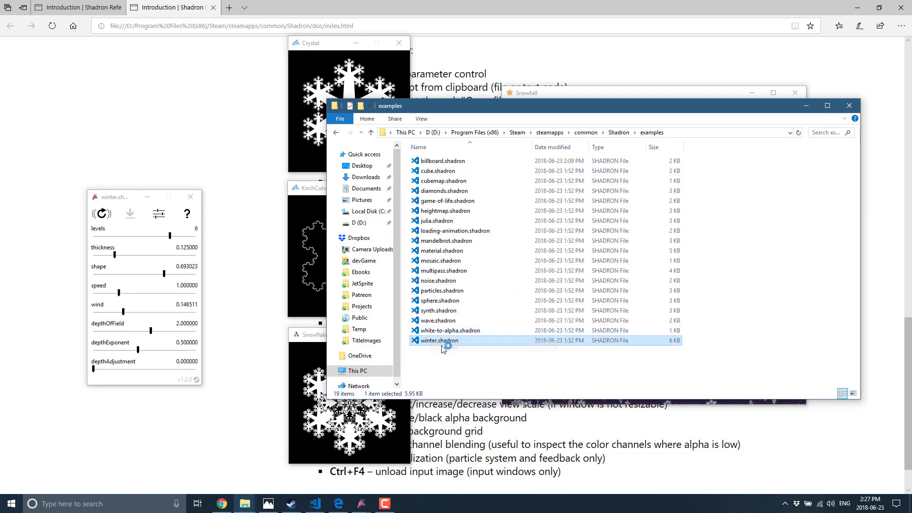
pyautogui.doubleClick(445, 340)
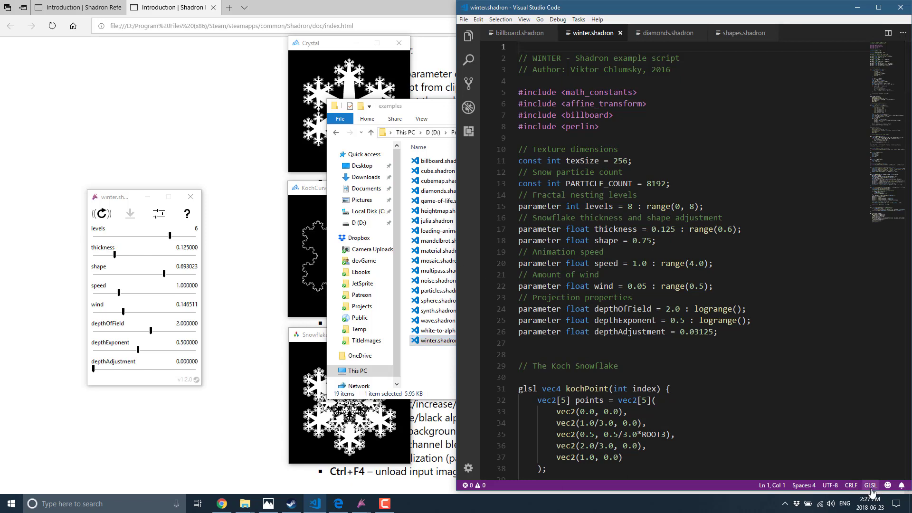
pyautogui.doubleClick(592, 274)
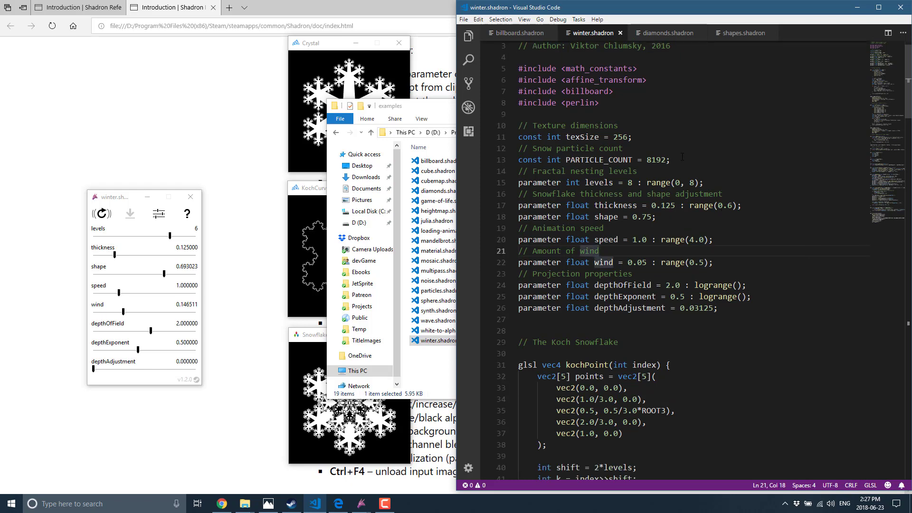
pyautogui.doubleClick(526, 364)
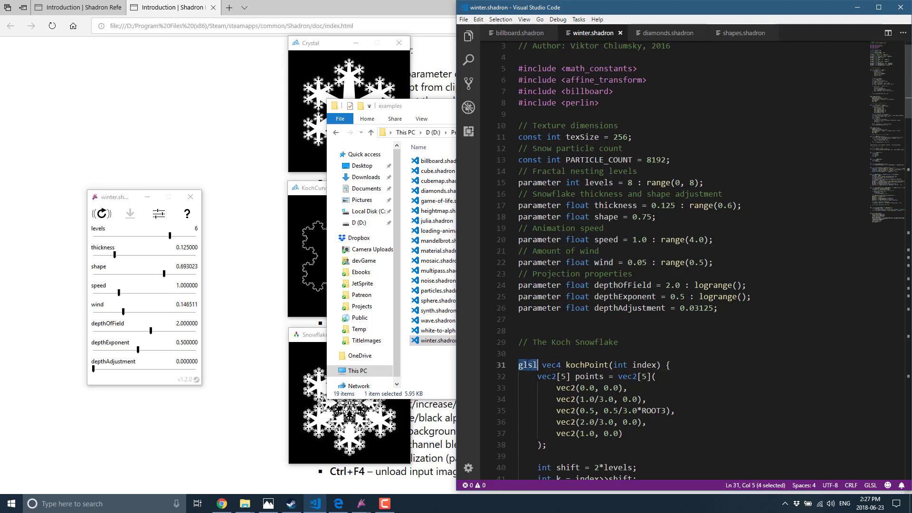
pyautogui.scroll(-3)
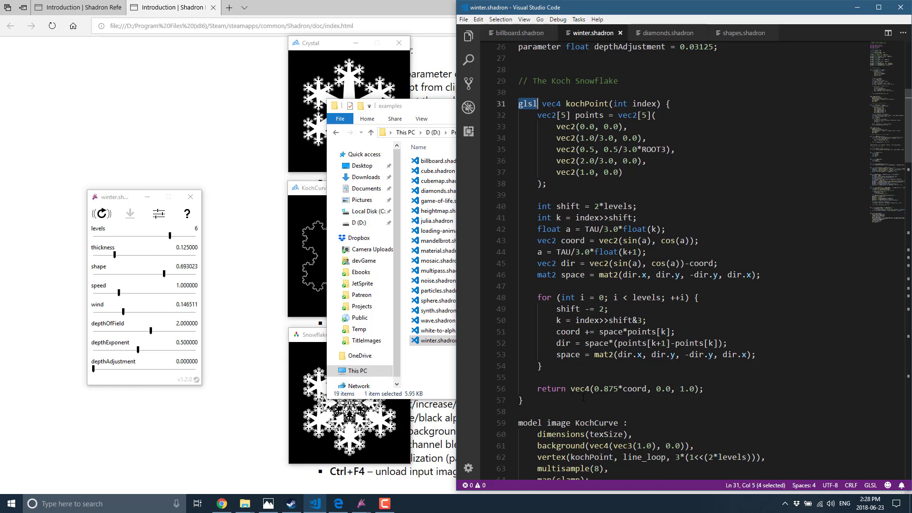
pyautogui.scroll(-3)
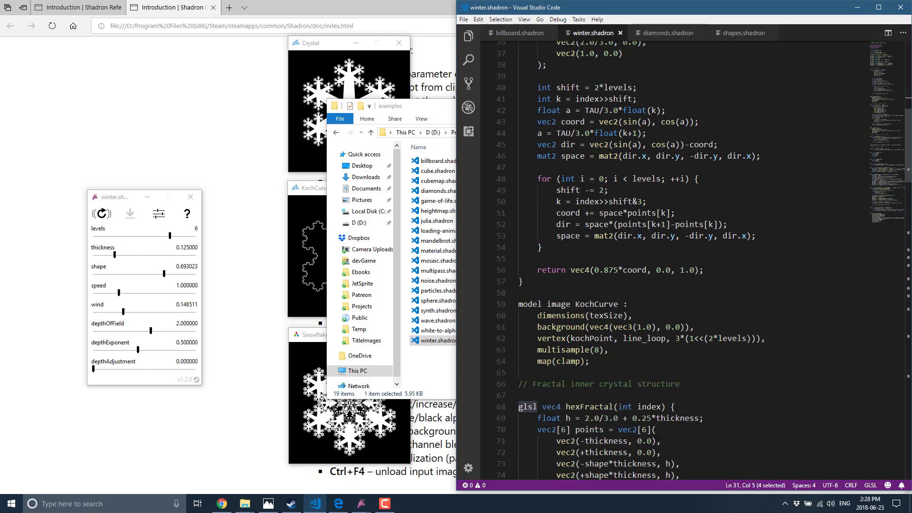
pyautogui.doubleClick(528, 304)
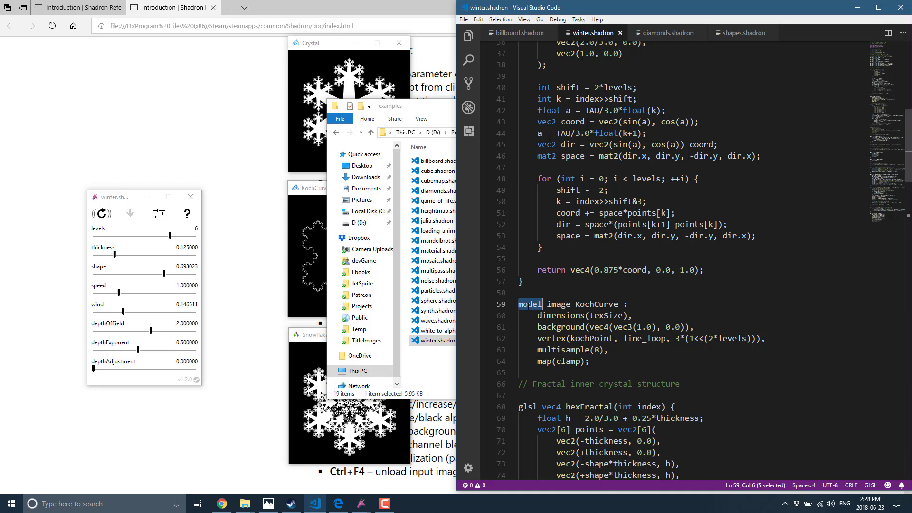
pyautogui.scroll(-3)
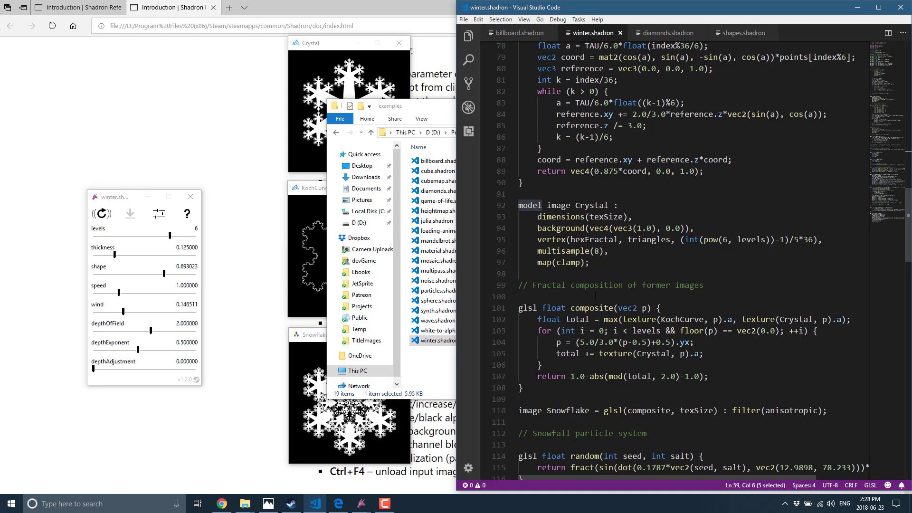
pyautogui.scroll(-3)
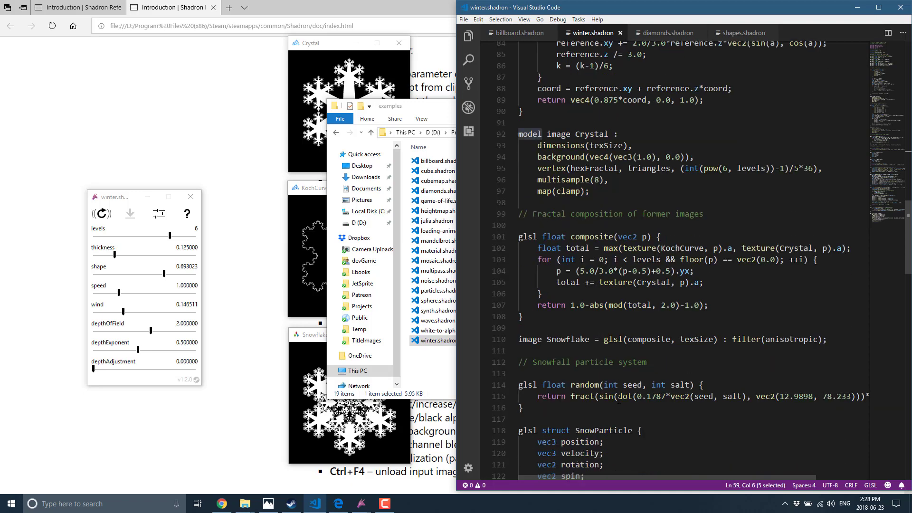
pyautogui.scroll(-3)
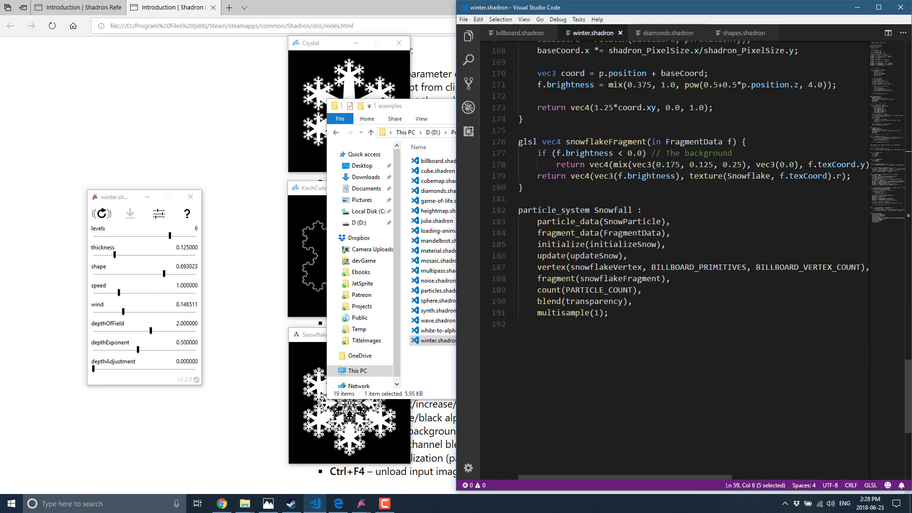
pyautogui.doubleClick(552, 209)
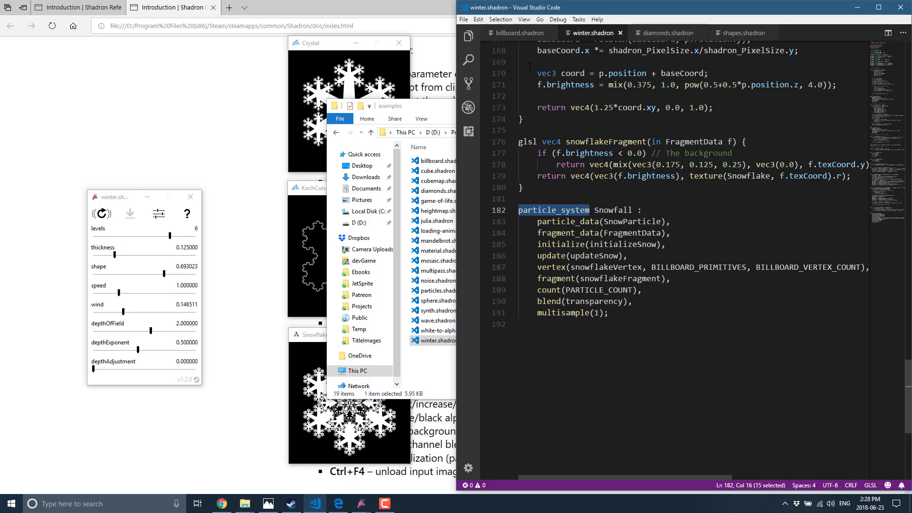
pyautogui.moveTo(495, 169)
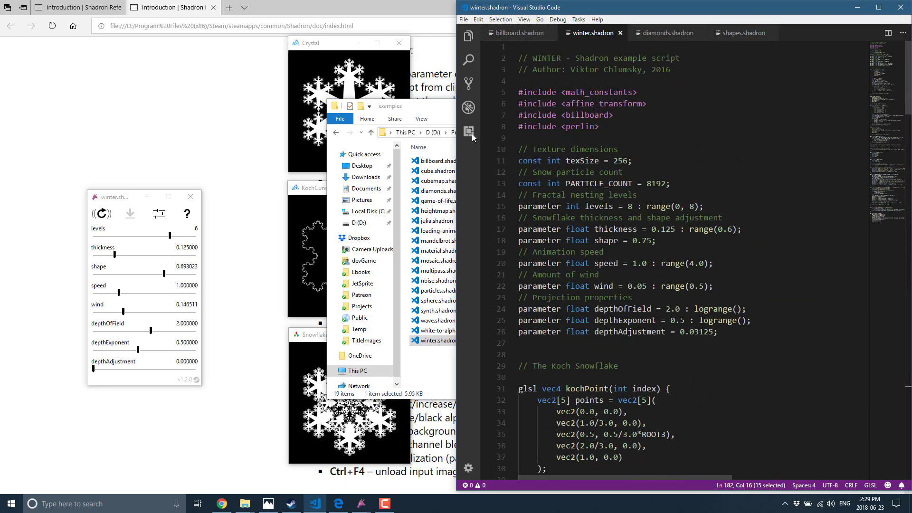
pyautogui.doubleClick(538, 206)
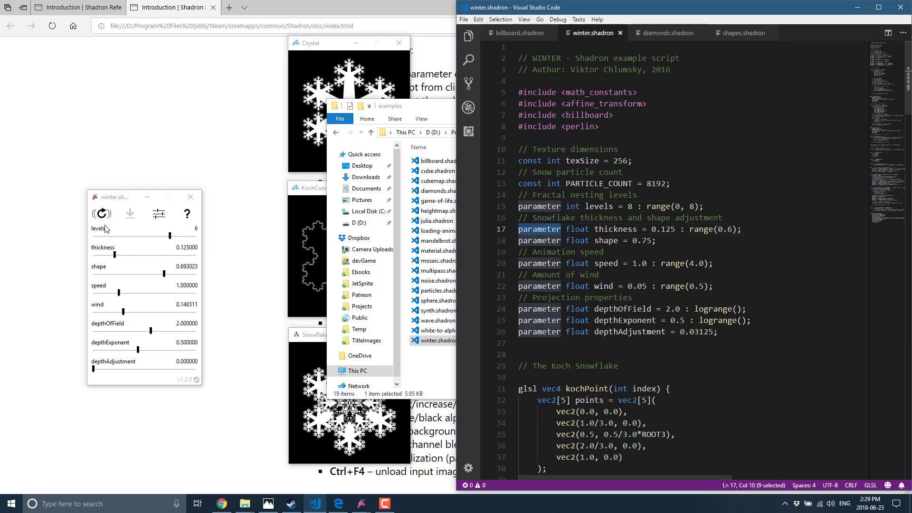
pyautogui.moveTo(138, 366)
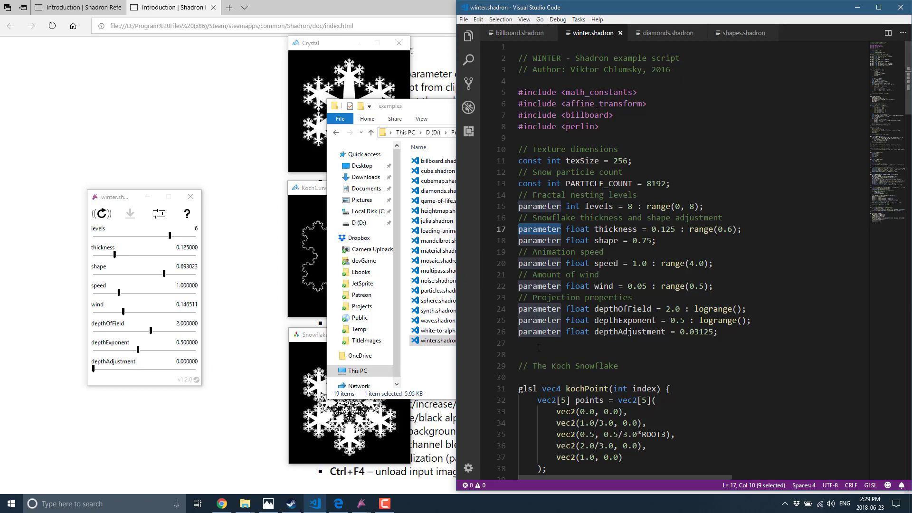
pyautogui.scroll(-3)
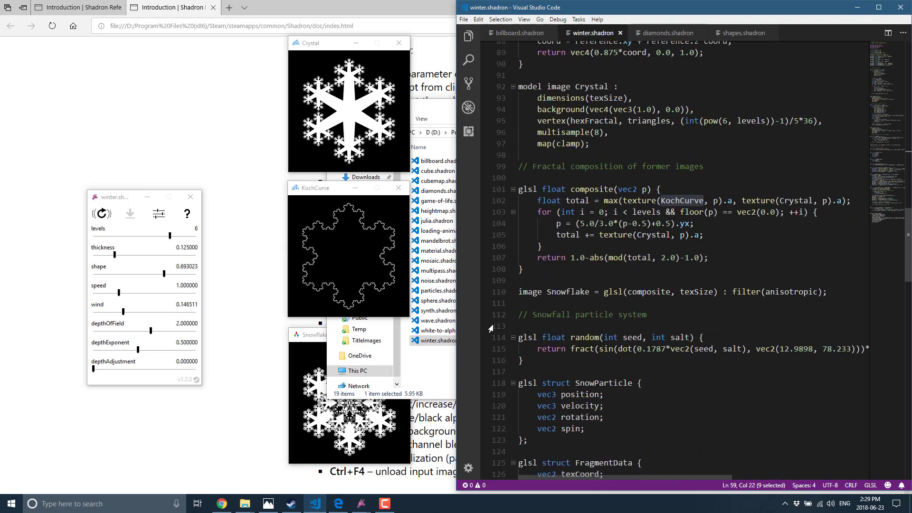
pyautogui.scroll(-3)
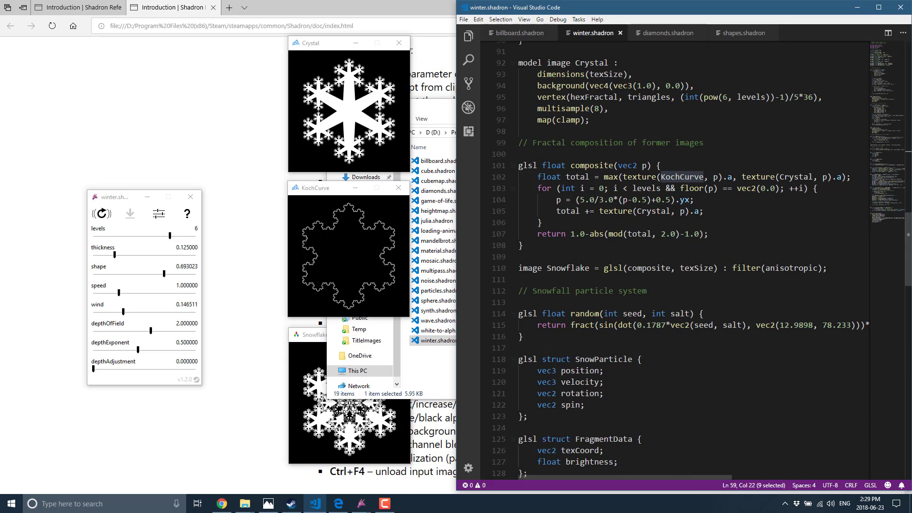
pyautogui.moveTo(361, 265)
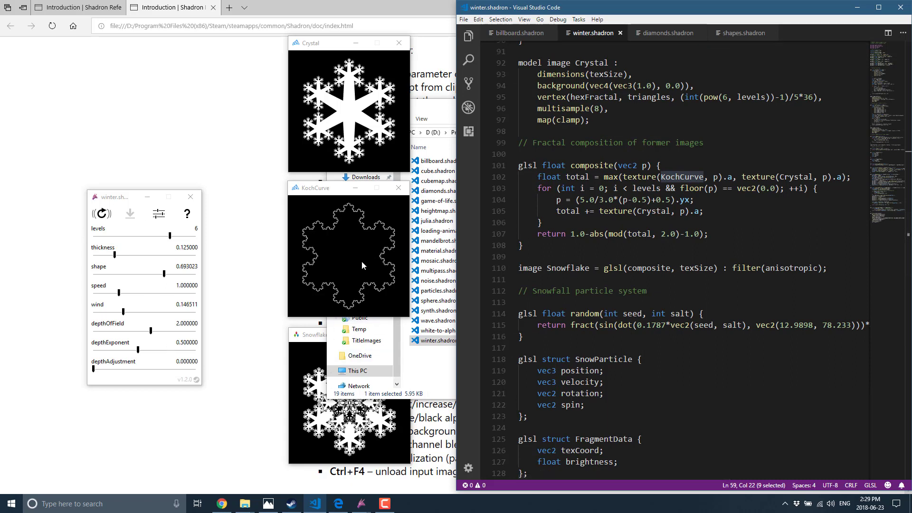
pyautogui.scroll(-3)
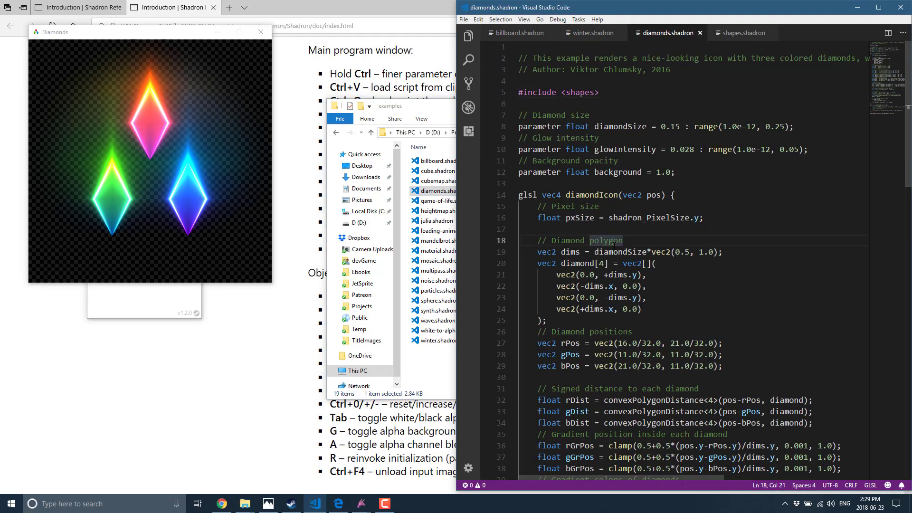
# Load the full diamonds.shadron script into Shadron and place the Diamonds preview beside the code.
pyautogui.press('ctrl+a')
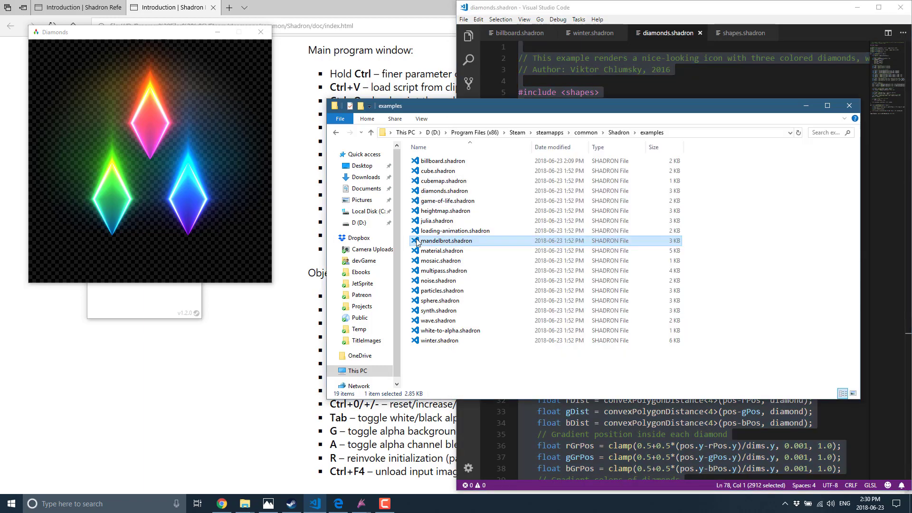
pyautogui.click(455, 230)
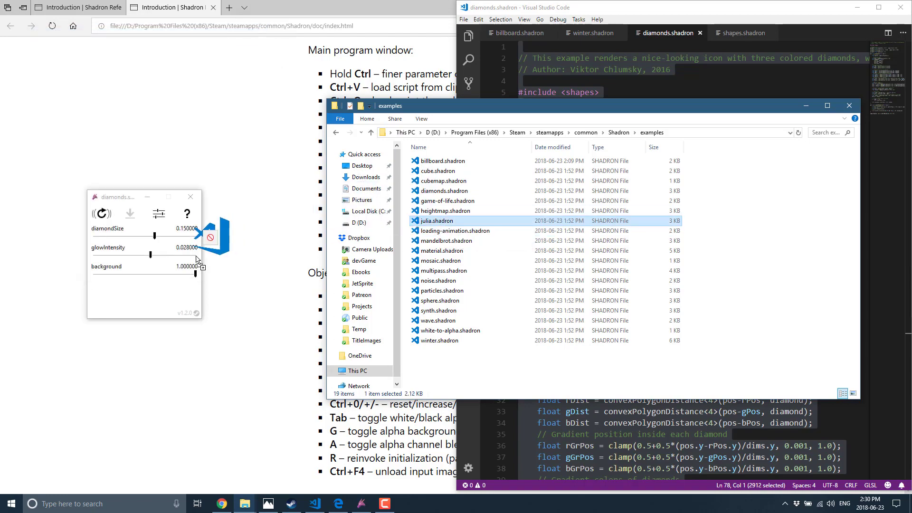
pyautogui.doubleClick(439, 221)
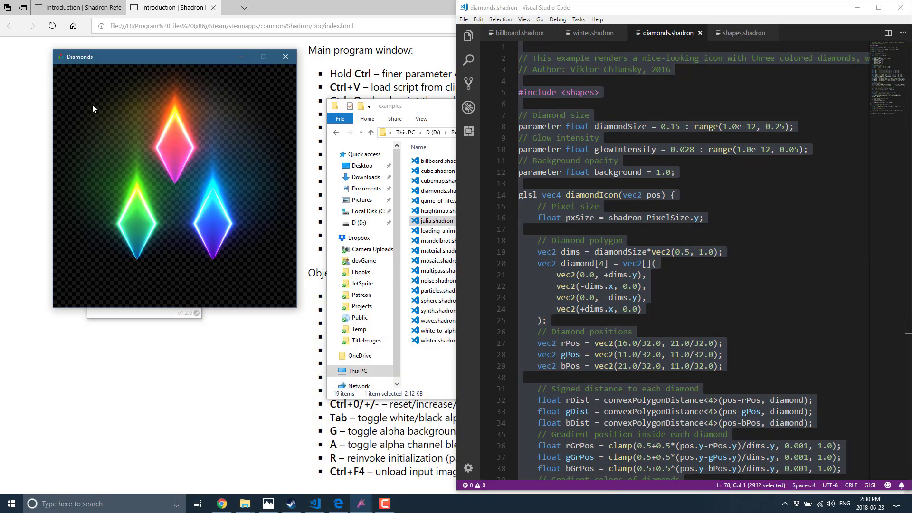
pyautogui.moveTo(79, 56); pyautogui.dragTo(258, 58)
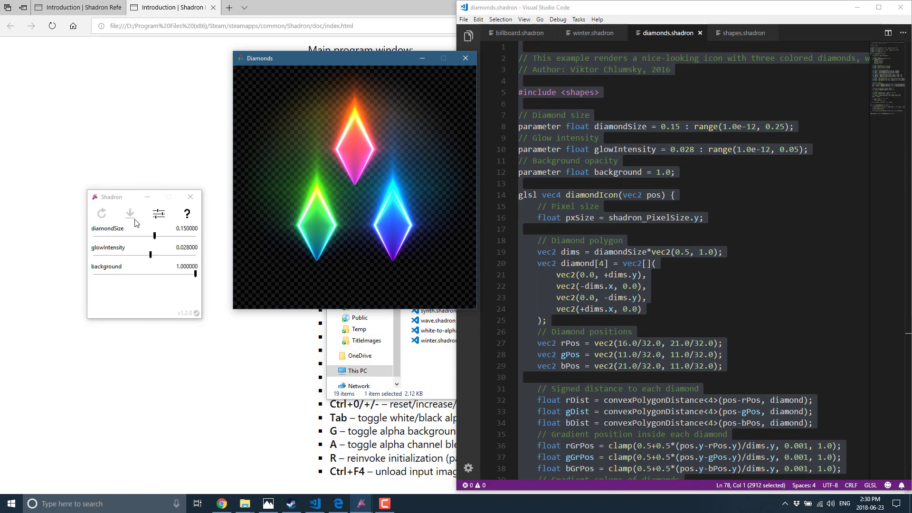
pyautogui.moveTo(361, 192)
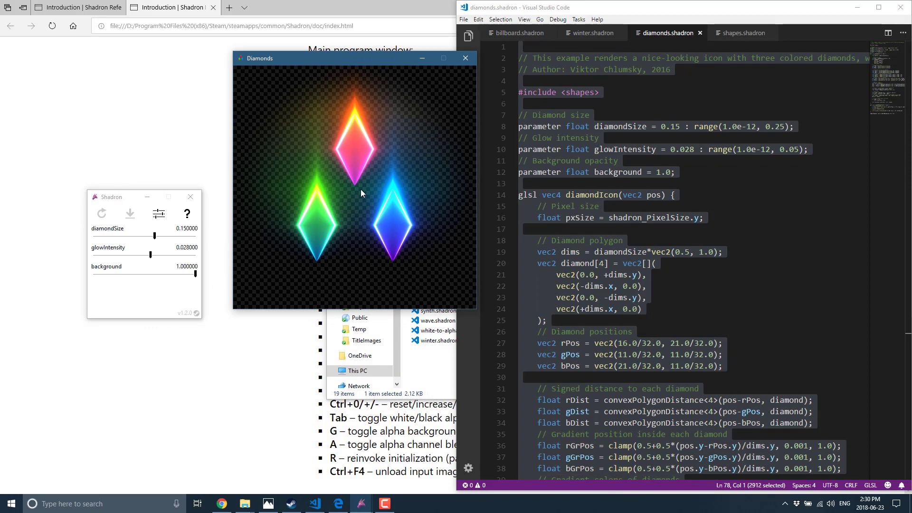
pyautogui.moveTo(421, 373)
pyautogui.write('4')
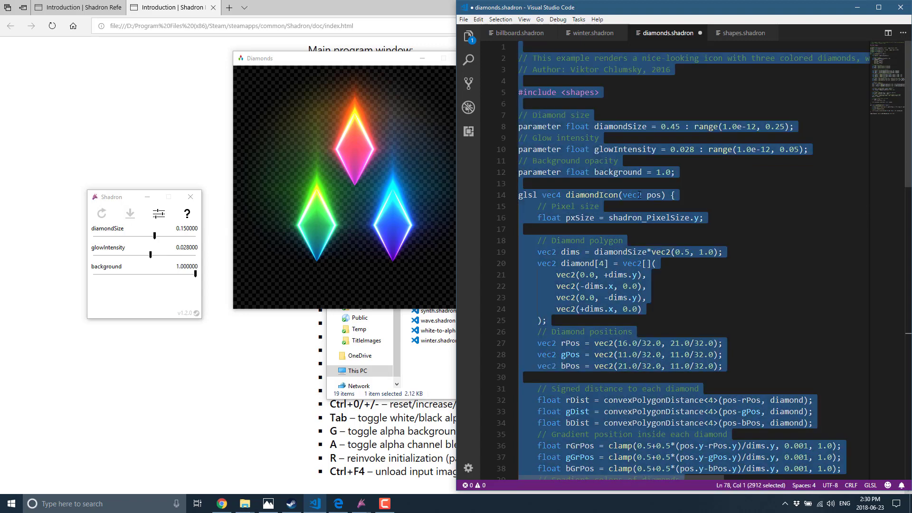
# Reload the edited script so diamondSize 0.45 enlarges the diamonds to fill the image.
pyautogui.moveTo(154, 236); pyautogui.dragTo(150, 254)
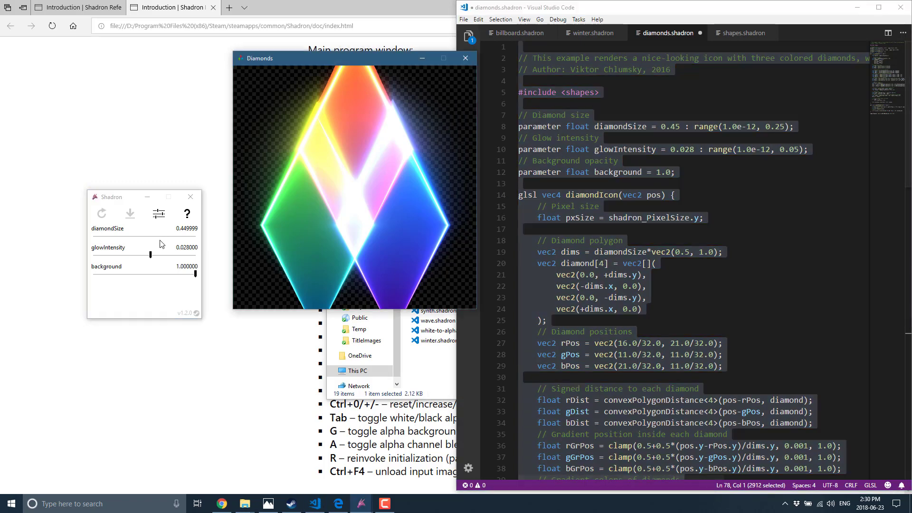
pyautogui.doubleClick(186, 247)
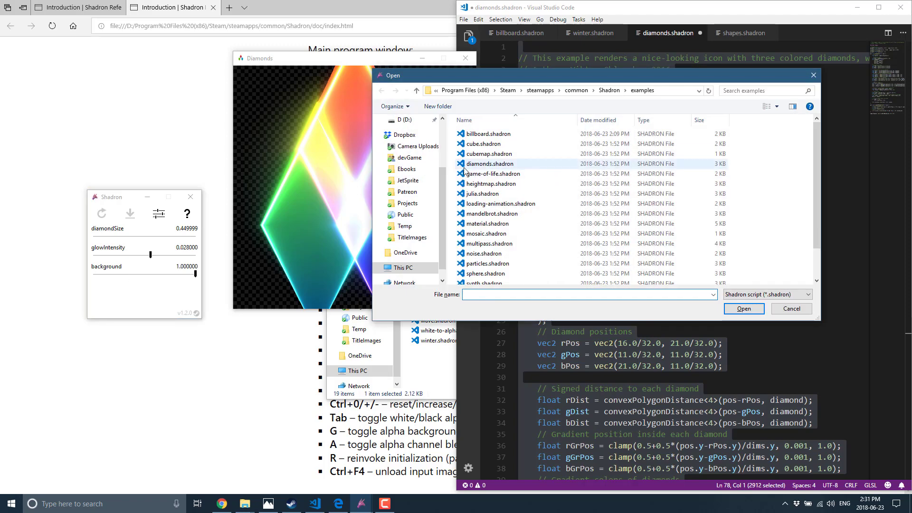
# Reload diamonds.shadron at its original 0.15 size and lower background opacity to about 0.986.
pyautogui.click(743, 308)
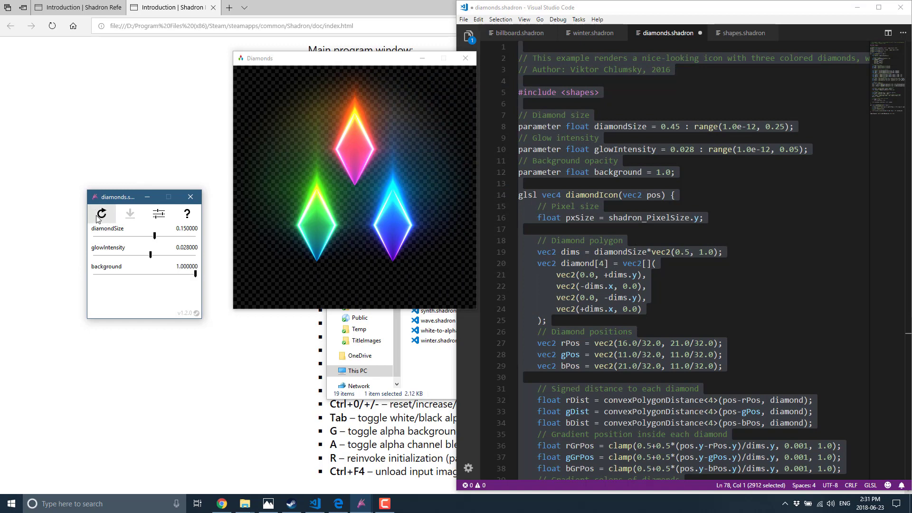
pyautogui.click(101, 214)
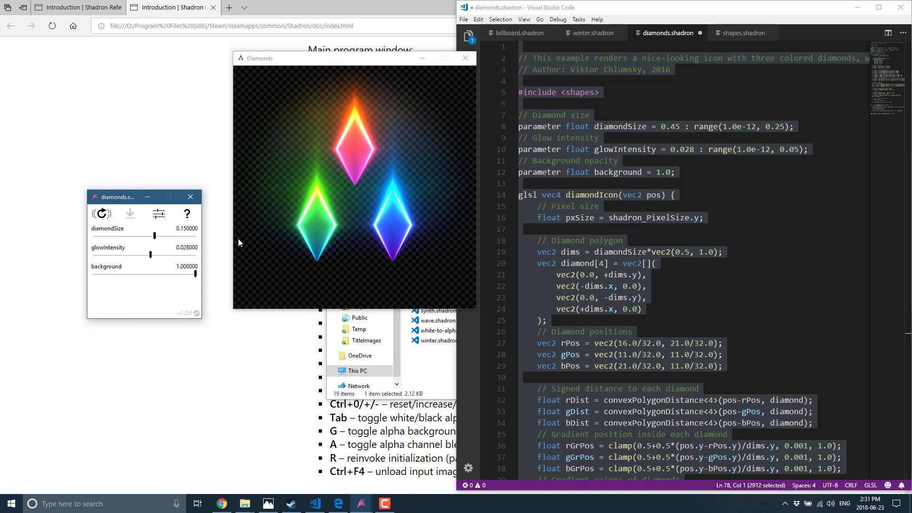
pyautogui.moveTo(277, 243)
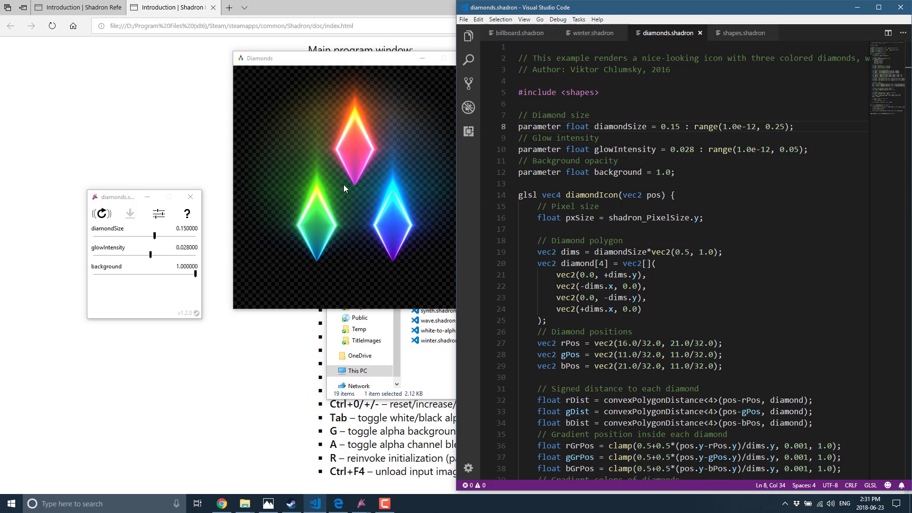
pyautogui.moveTo(354, 204)
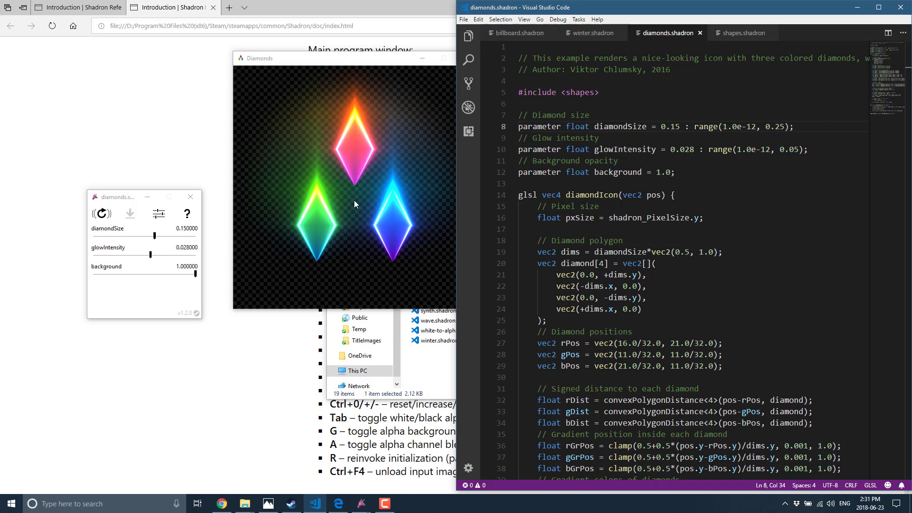
pyautogui.moveTo(192, 273); pyautogui.dragTo(116, 274)
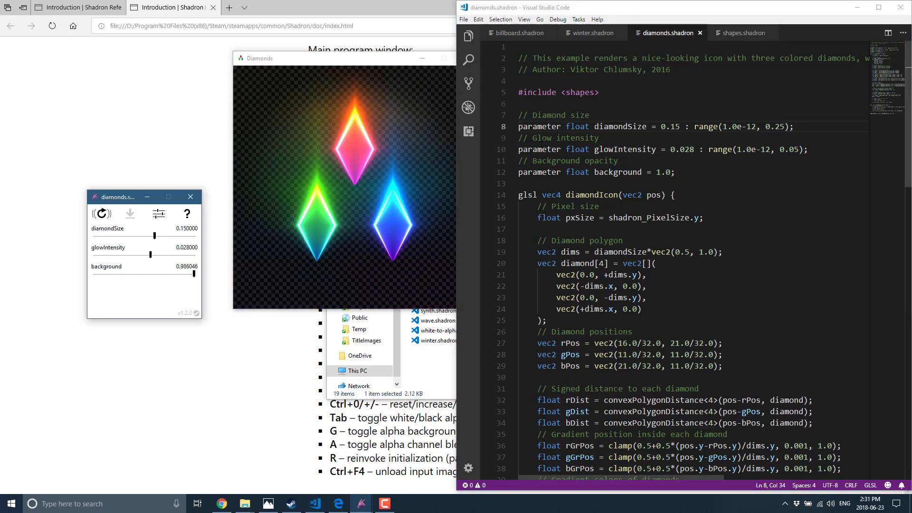
pyautogui.moveTo(406, 415)
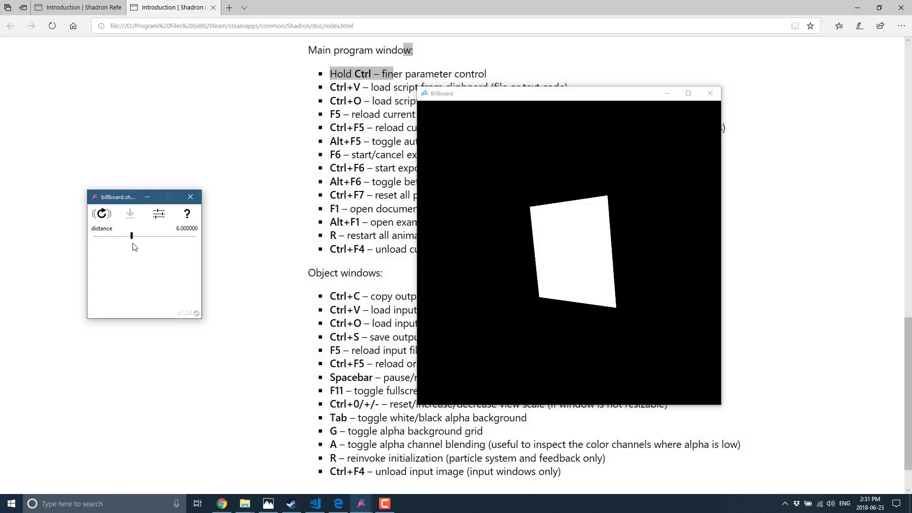
# Load the billboard example and move its empty Texture input window below the main window.
pyautogui.moveTo(116, 235); pyautogui.dragTo(120, 235)
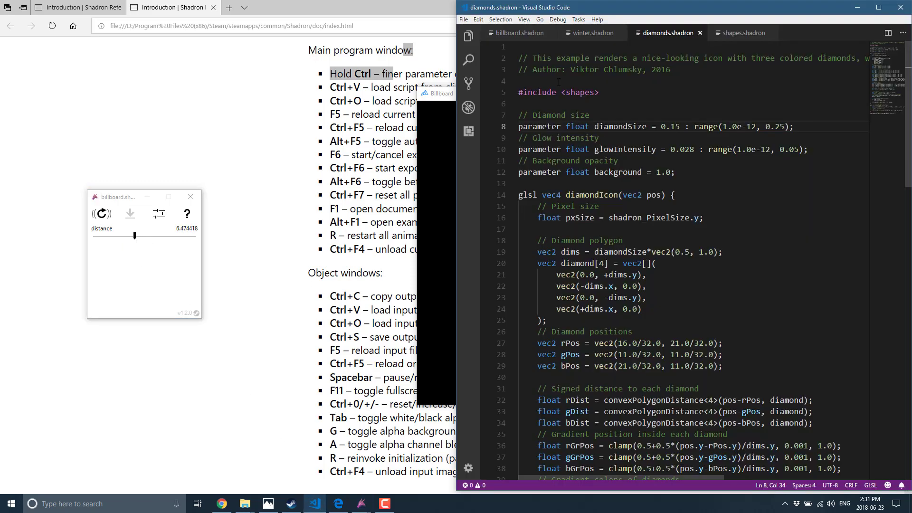
pyautogui.click(520, 32)
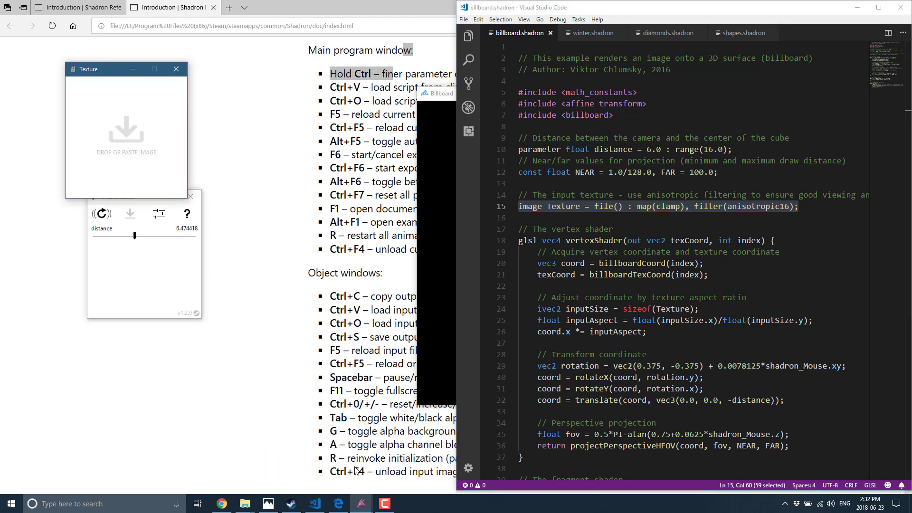
pyautogui.moveTo(92, 68); pyautogui.dragTo(247, 308)
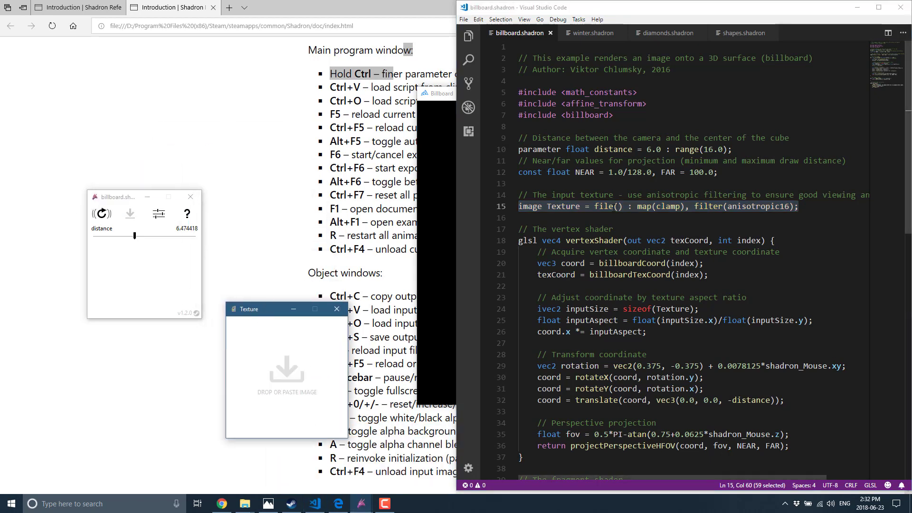
pyautogui.moveTo(293, 347)
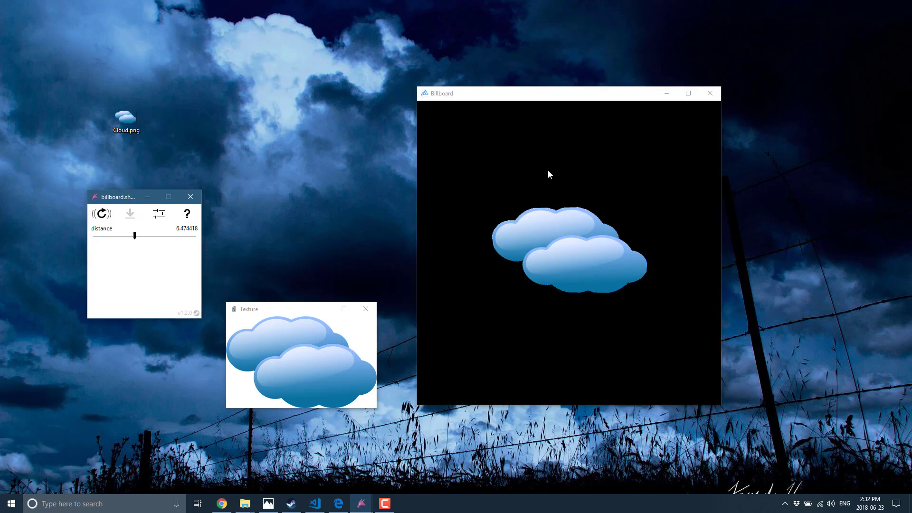
pyautogui.moveTo(178, 278)
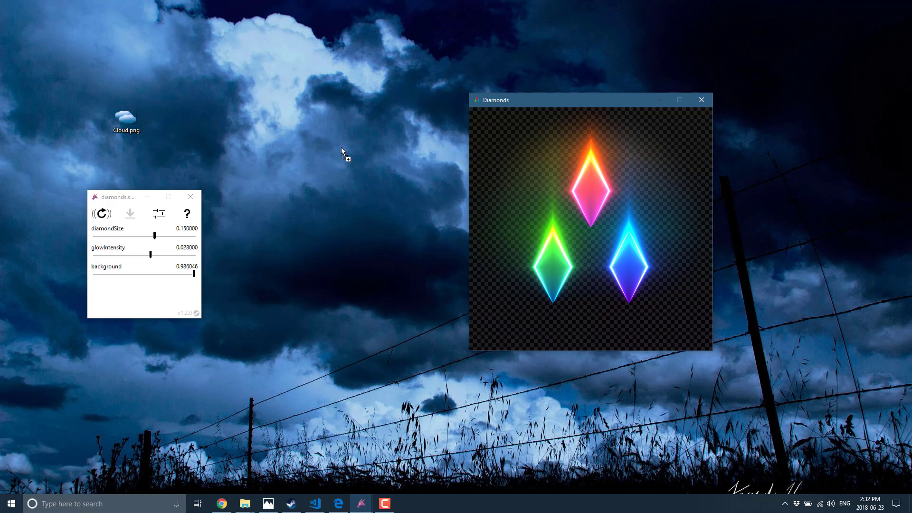
pyautogui.moveTo(320, 142)
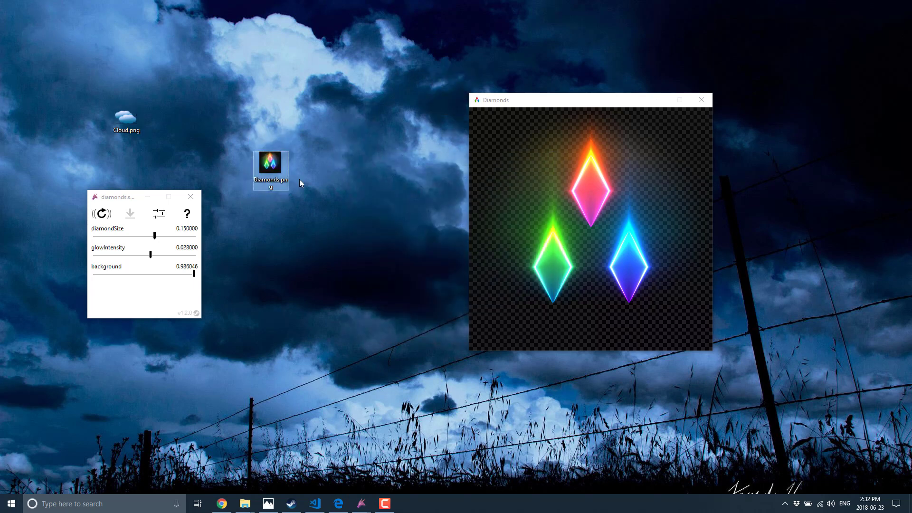
pyautogui.moveTo(270, 169)
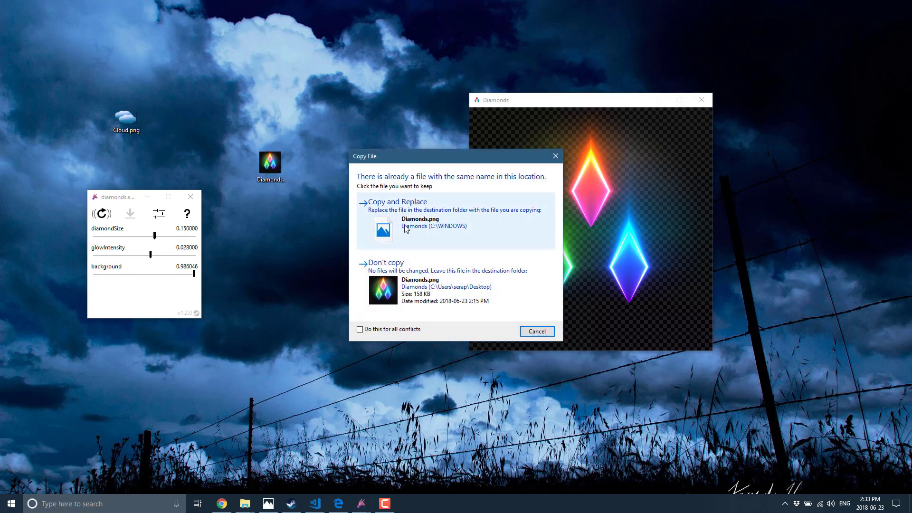
# Replace Diamonds.png on the desktop, then raise glow, enlarge diamonds and zero the background.
pyautogui.click(398, 202)
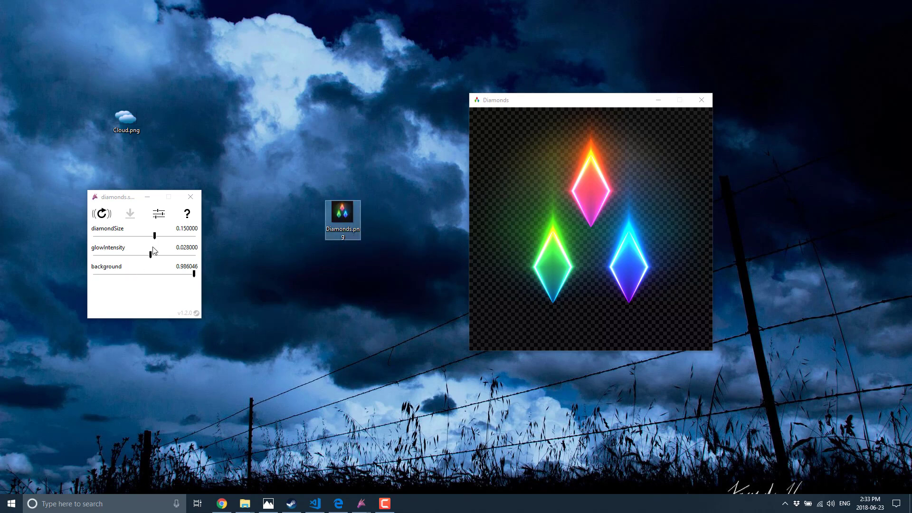
pyautogui.moveTo(152, 255); pyautogui.dragTo(170, 255)
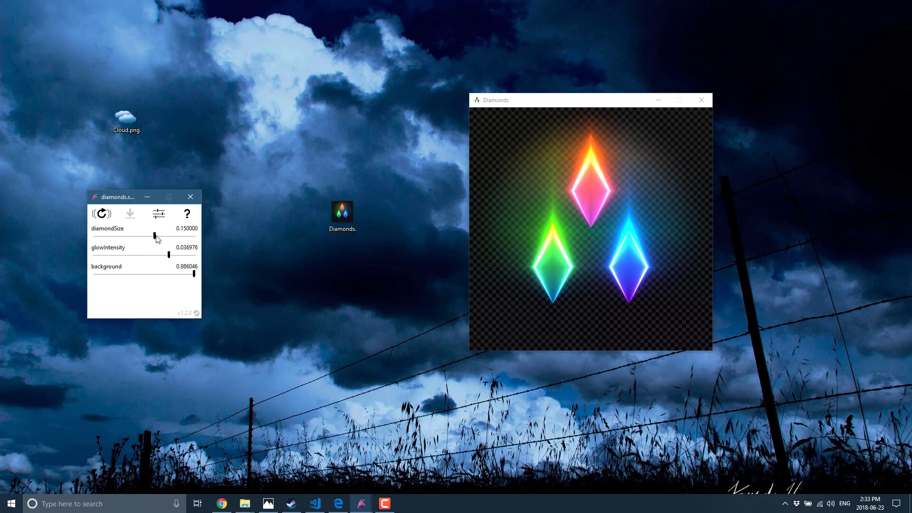
pyautogui.moveTo(155, 237); pyautogui.dragTo(185, 237)
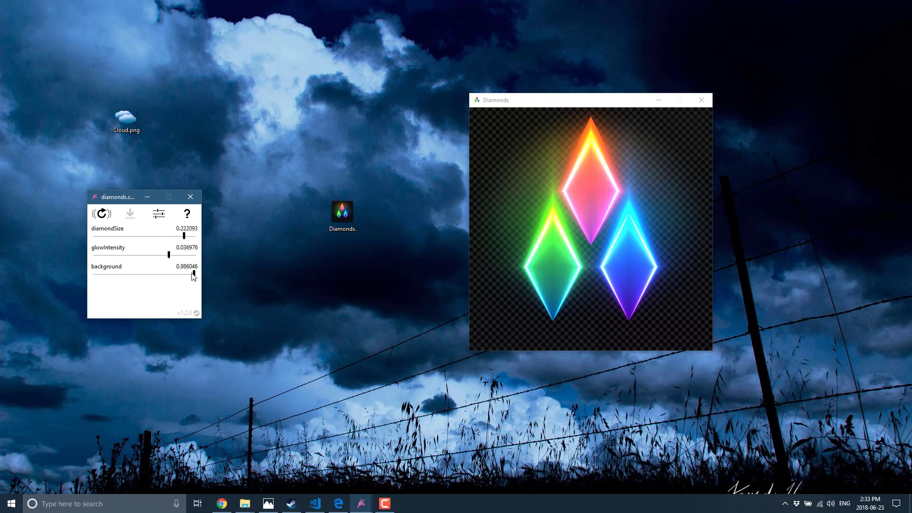
pyautogui.moveTo(193, 273); pyautogui.dragTo(92, 274)
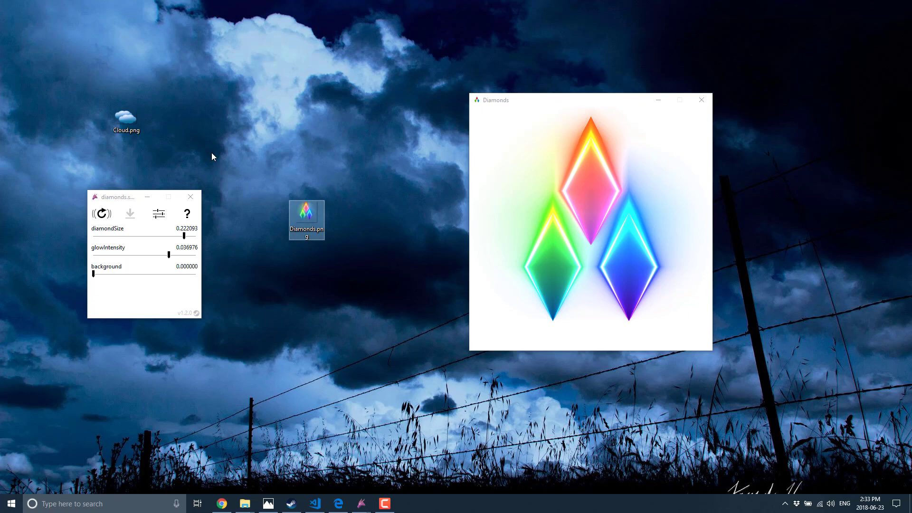
pyautogui.moveTo(319, 494)
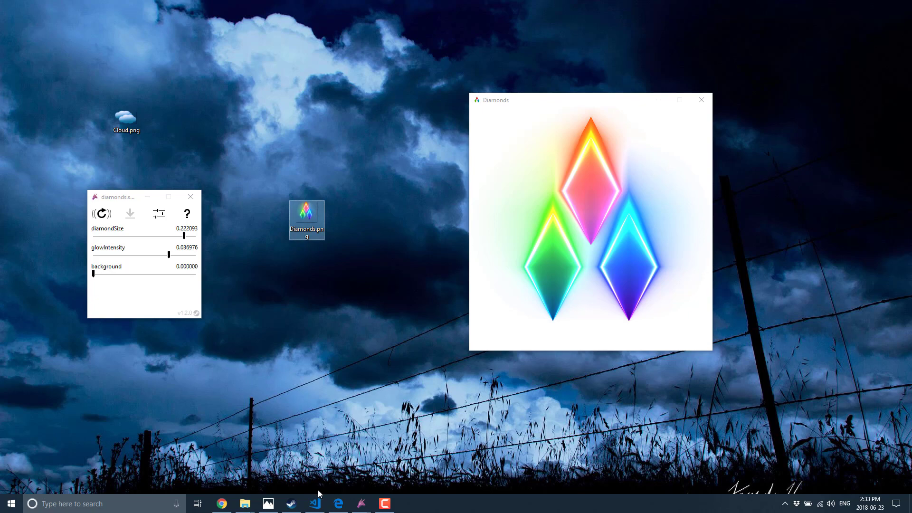
pyautogui.click(315, 503)
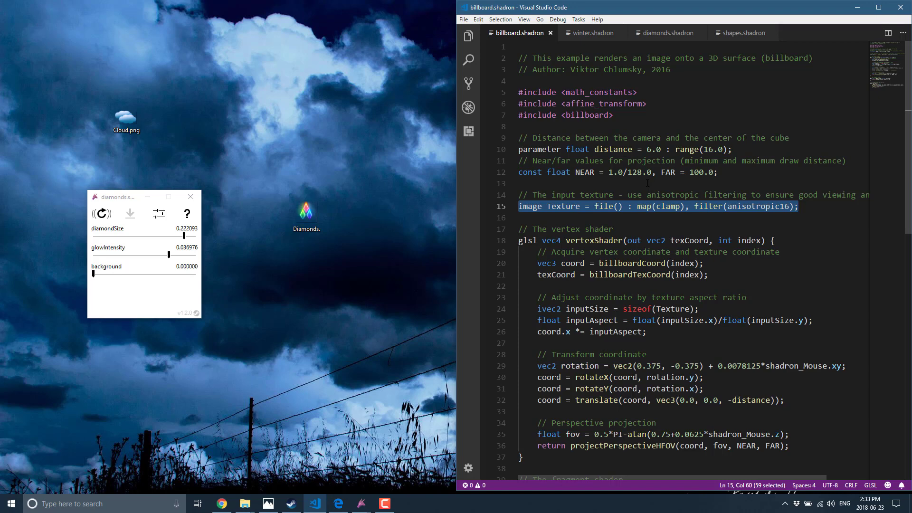
# Select the script's three #include lines and open Shadron's library folder of bundled scripts.
pyautogui.click(535, 92)
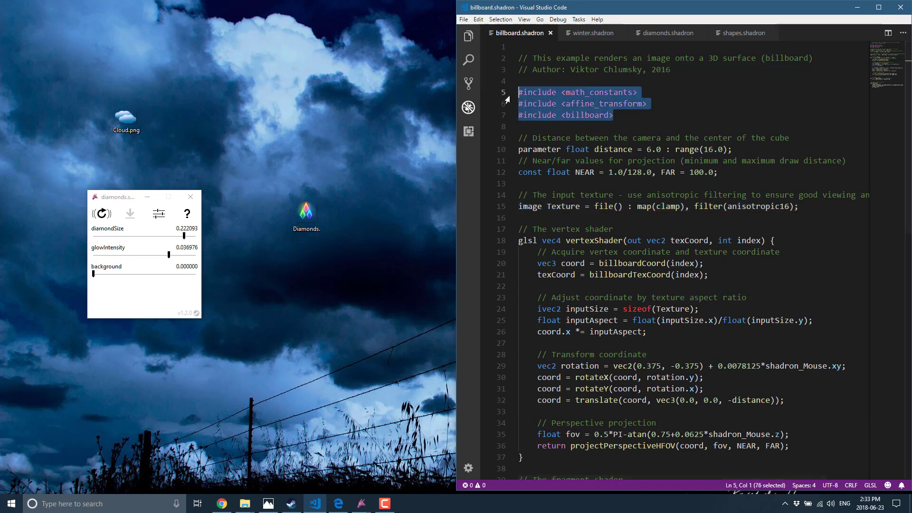
pyautogui.moveTo(501, 72)
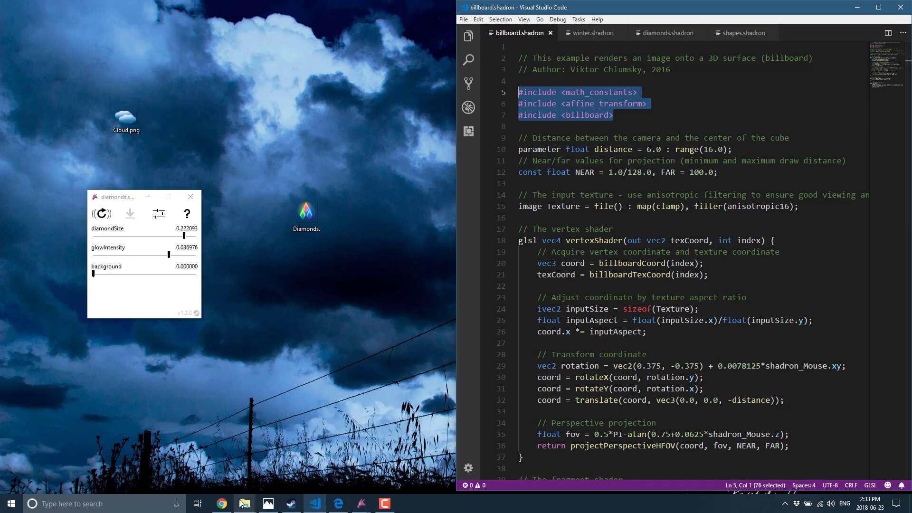
pyautogui.click(243, 503)
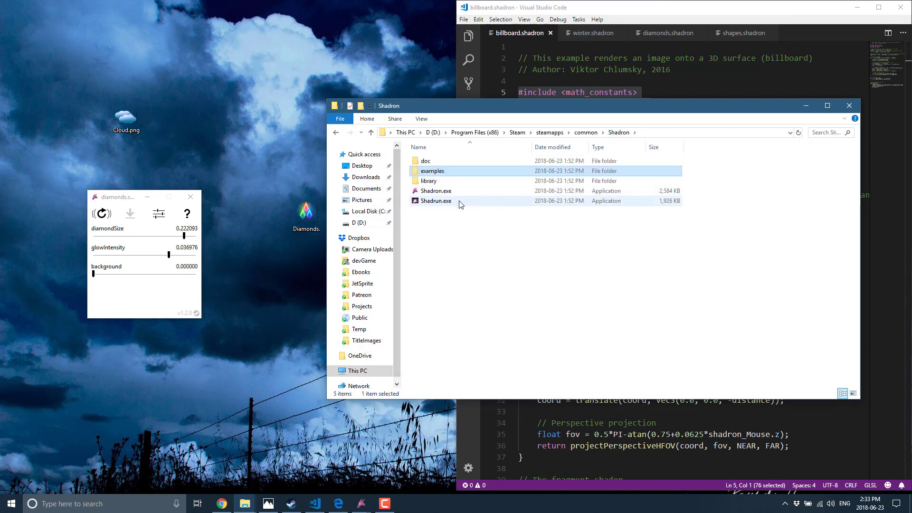
pyautogui.click(428, 181)
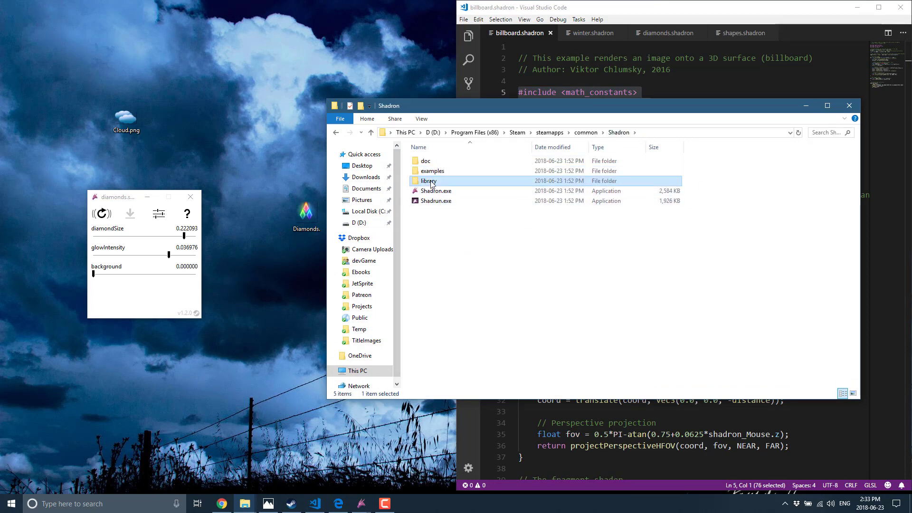
pyautogui.doubleClick(430, 180)
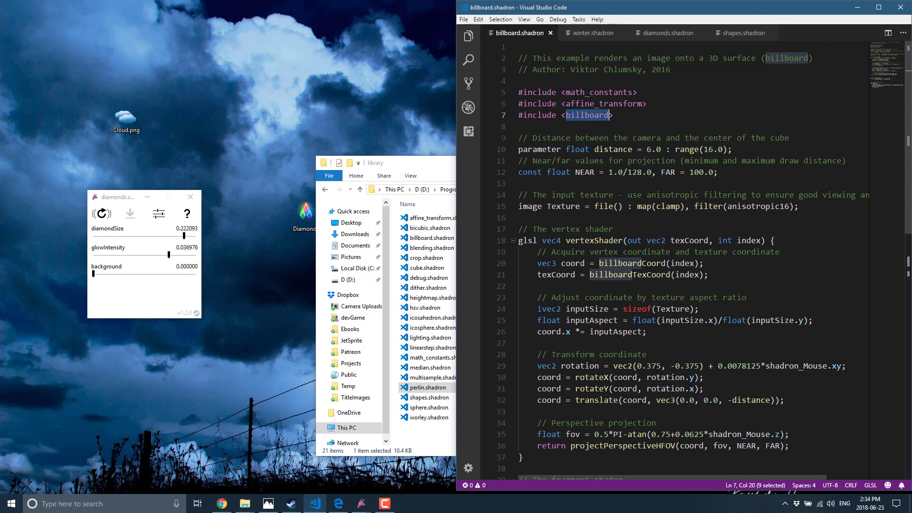
# Highlight the Billboard model name and its include block in the billboard script.
pyautogui.scroll(-3)
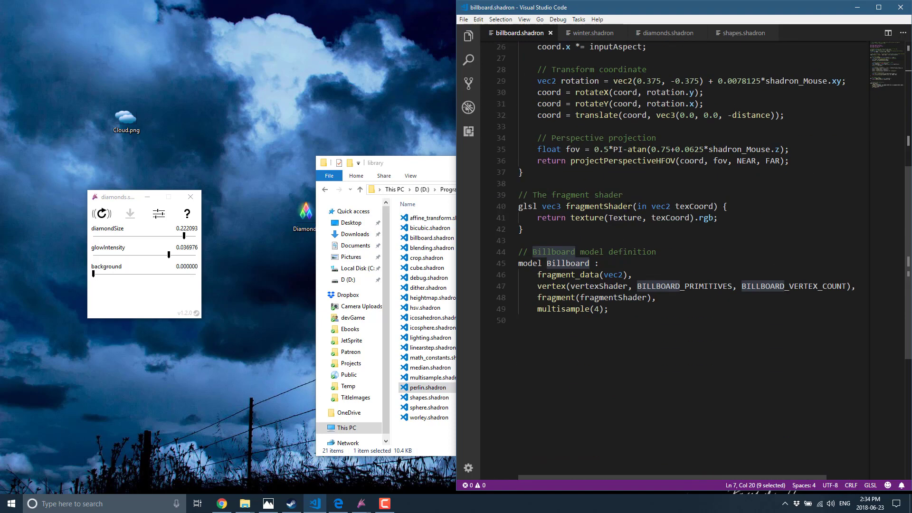
pyautogui.doubleClick(567, 263)
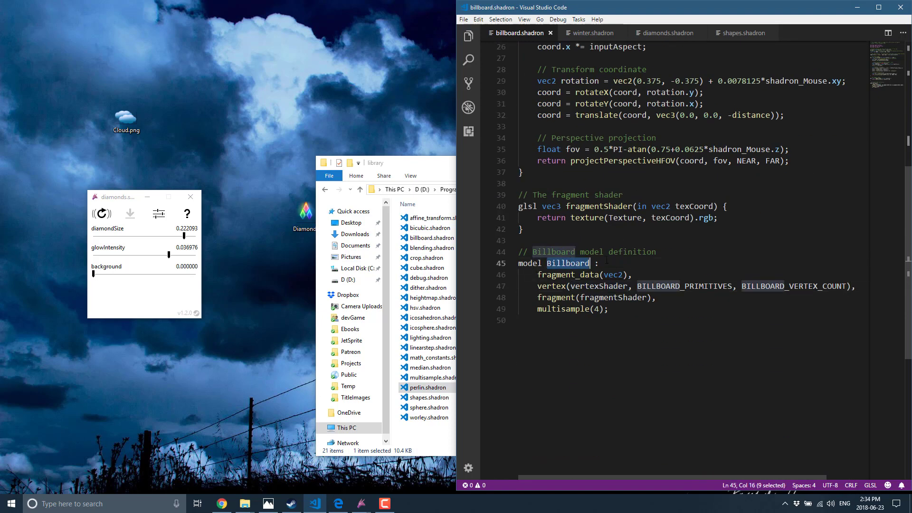
pyautogui.moveTo(569, 263); pyautogui.dragTo(608, 309)
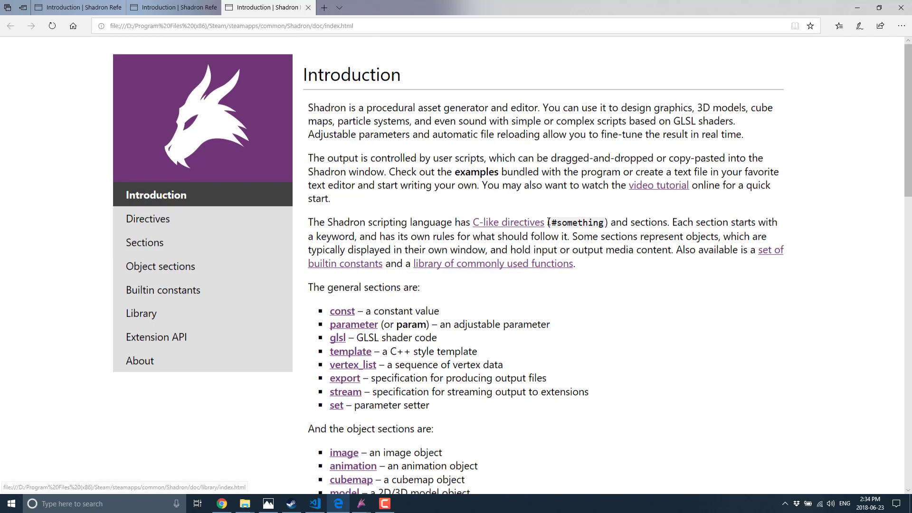
# Browse the Directives page and the glsl section reference, selecting the example function body.
pyautogui.scroll(-3)
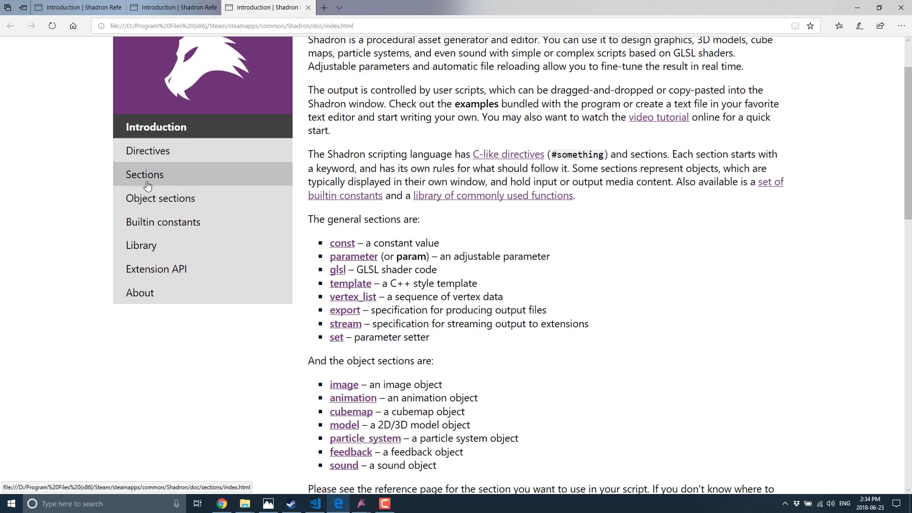
pyautogui.click(148, 151)
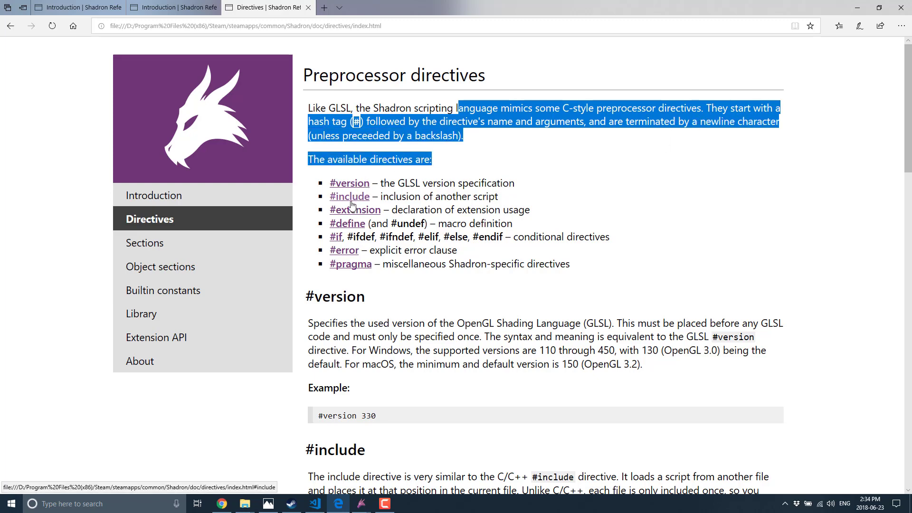
pyautogui.click(348, 195)
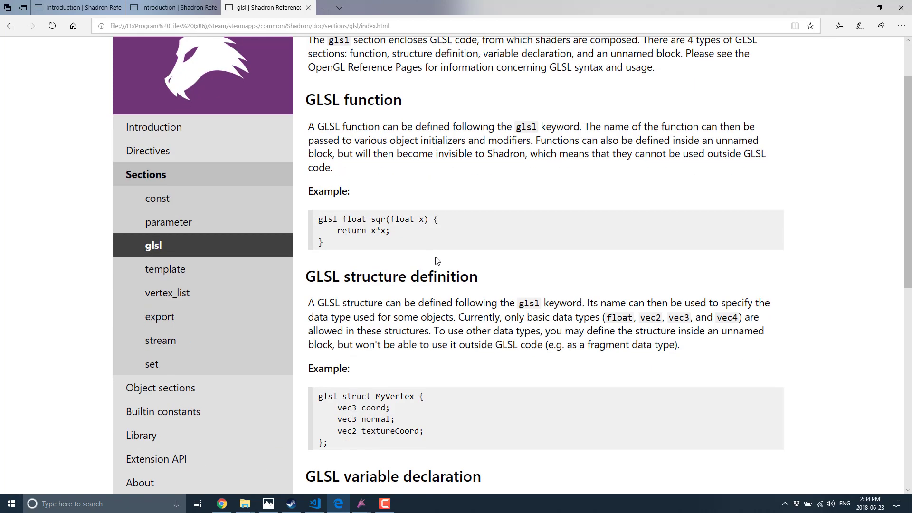
pyautogui.doubleClick(326, 219)
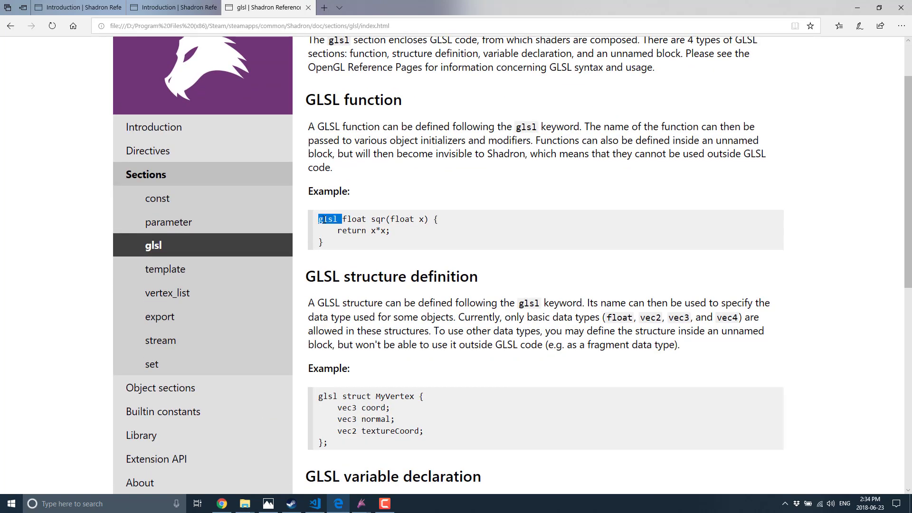
pyautogui.moveTo(343, 218); pyautogui.dragTo(322, 243)
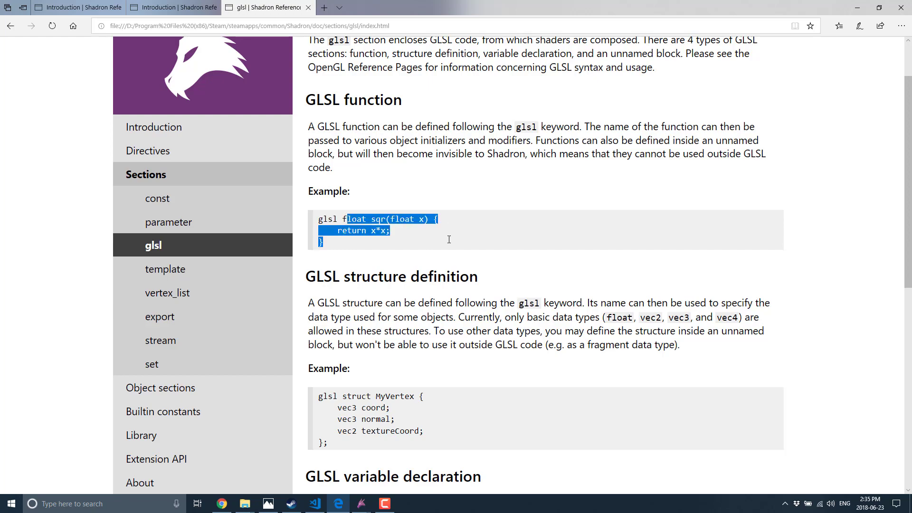
# Move on to the export section reference and read down its page.
pyautogui.scroll(-3)
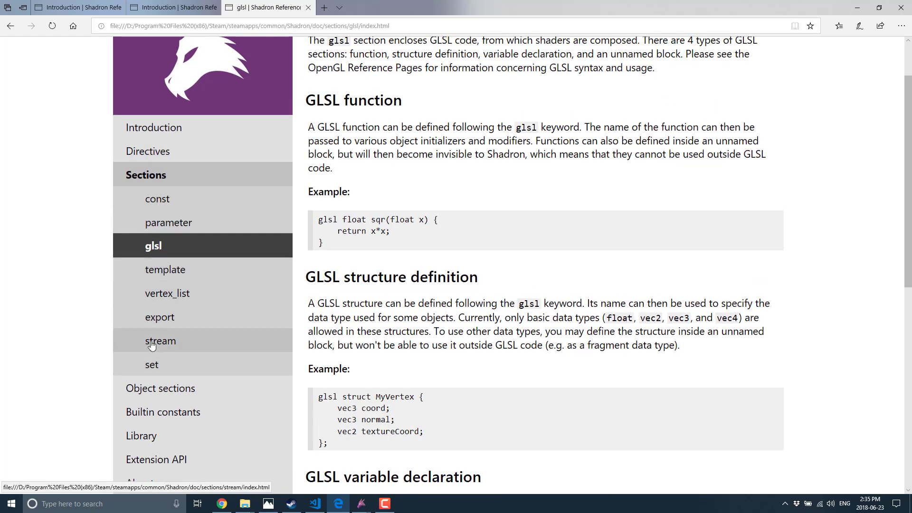
pyautogui.click(160, 317)
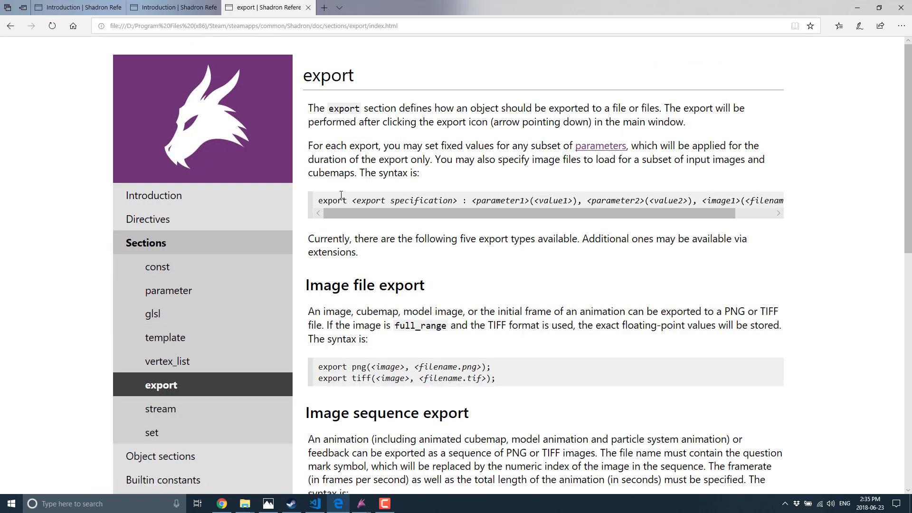
pyautogui.doubleClick(328, 74)
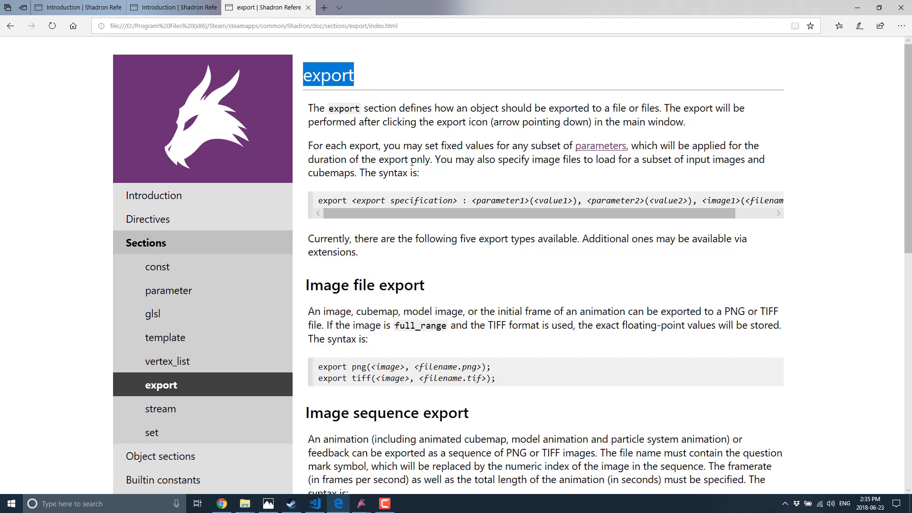
pyautogui.scroll(-3)
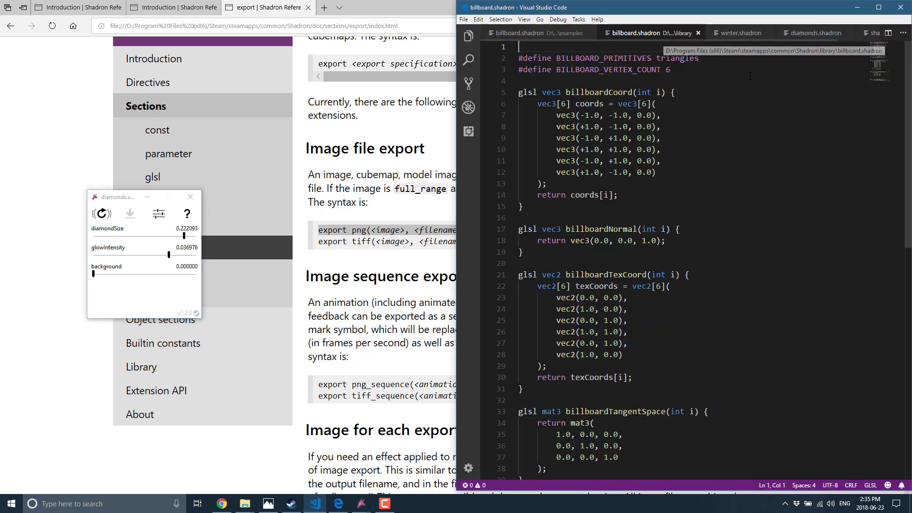
# Add an export png(<image>, <filename.png>); line after the Diamonds image in diamonds.shadron.
pyautogui.click(813, 33)
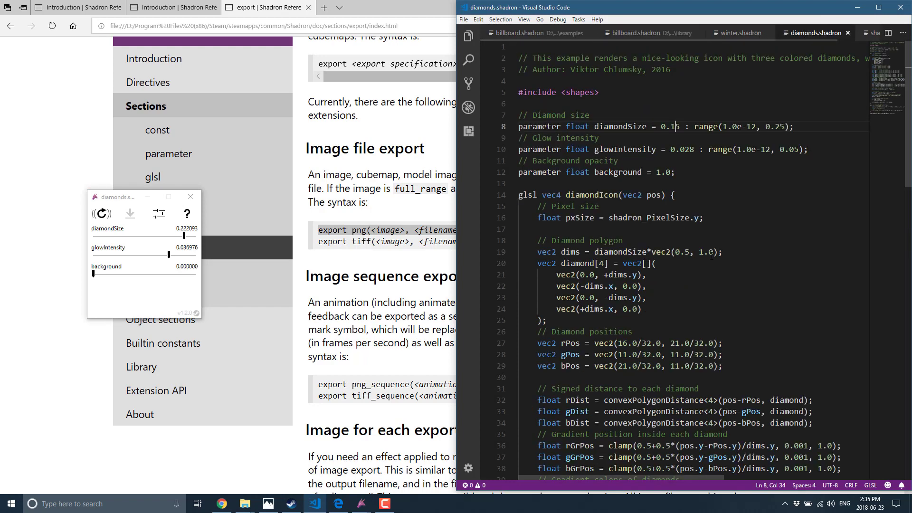
pyautogui.scroll(-3)
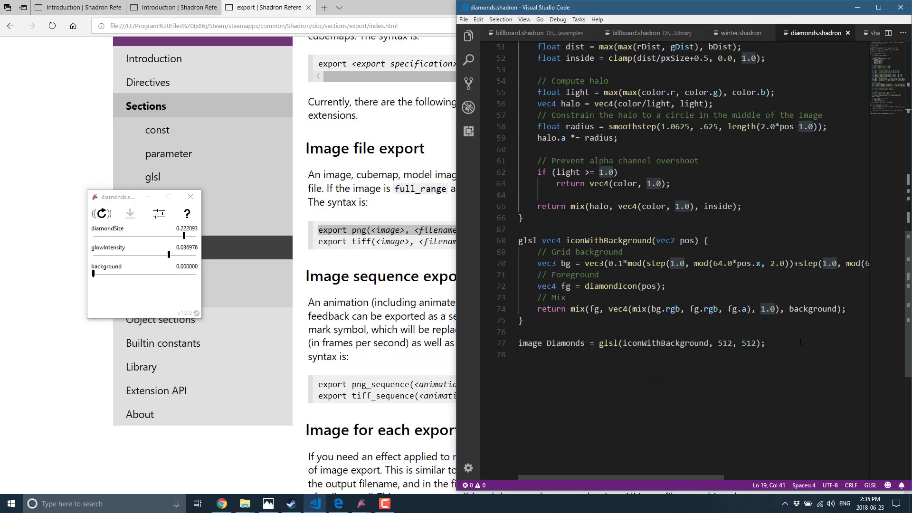
pyautogui.press('enter')
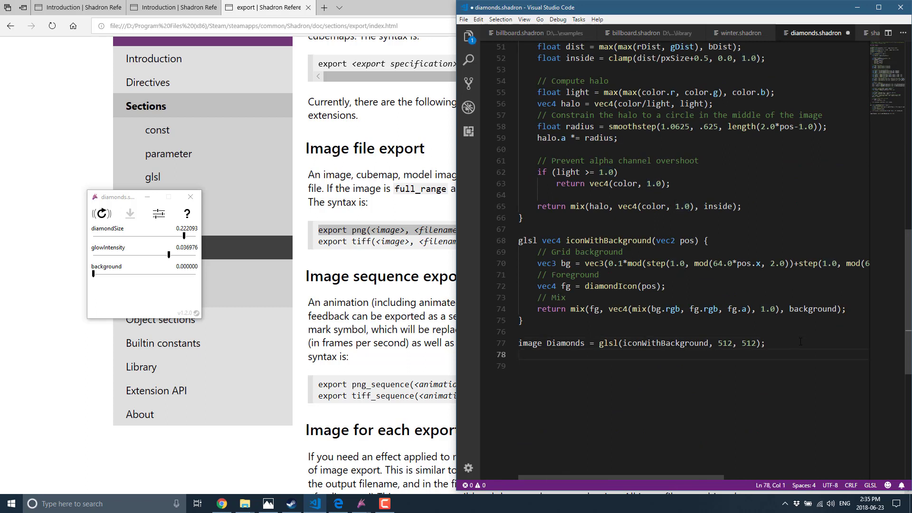
pyautogui.write('export png(<image>, <filename.png>);')
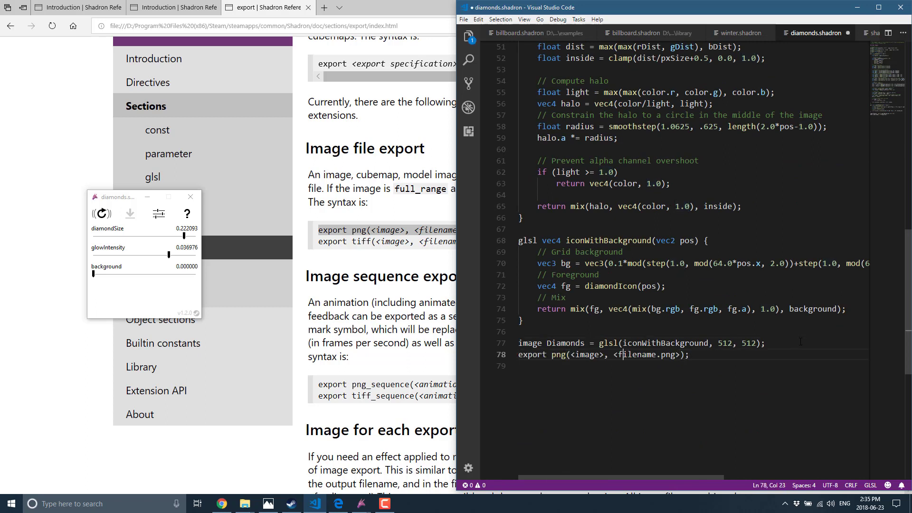
# Fill in Diamonds and c:\temp\diamondsOut.png, then export the Diamonds image as PNG.
pyautogui.doubleClick(586, 354)
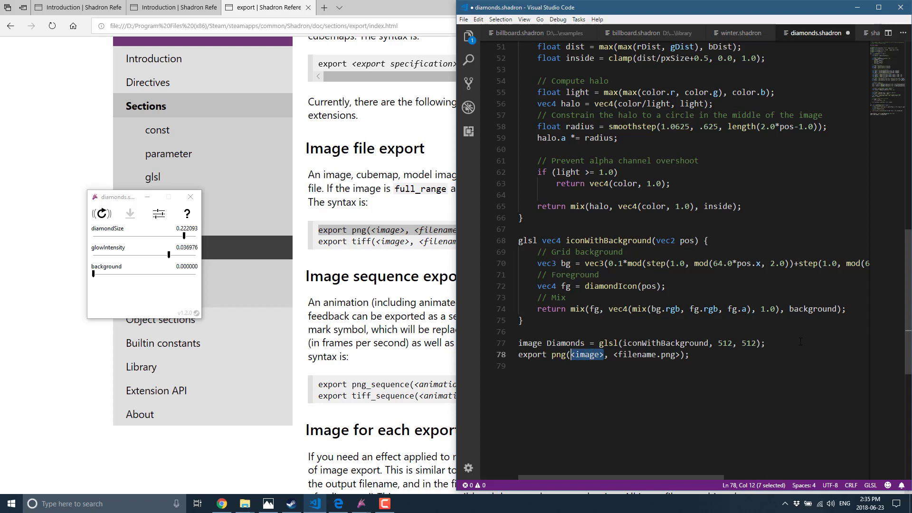
pyautogui.write('Diamonds')
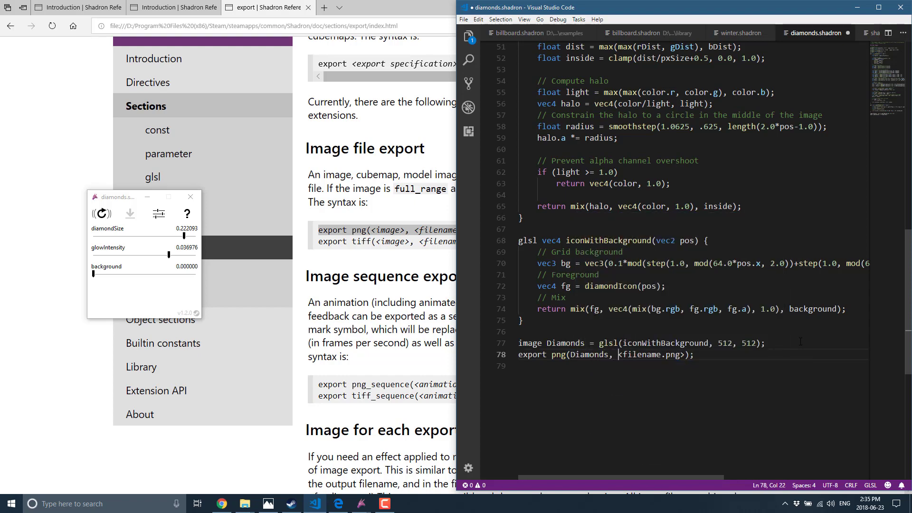
pyautogui.doubleClick(651, 355)
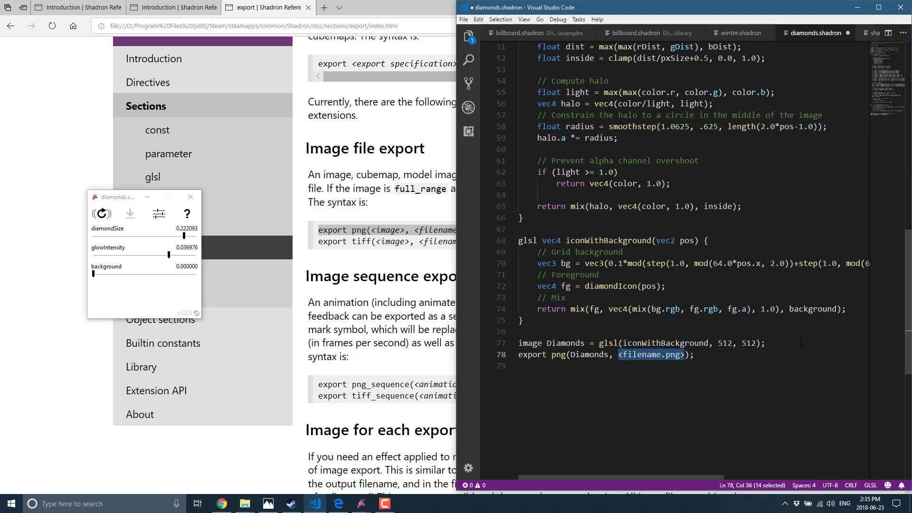
pyautogui.write('c:\\temp')
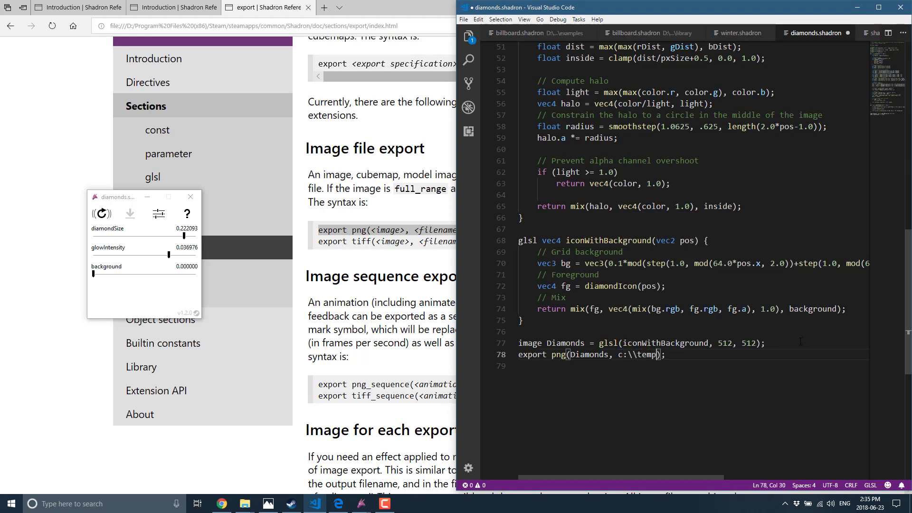
pyautogui.write('diamong')
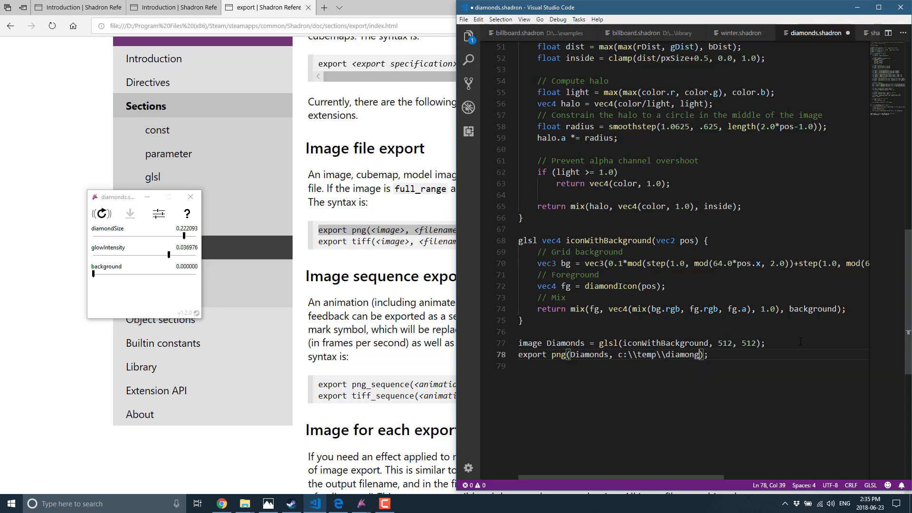
pyautogui.write('sOut.png"')
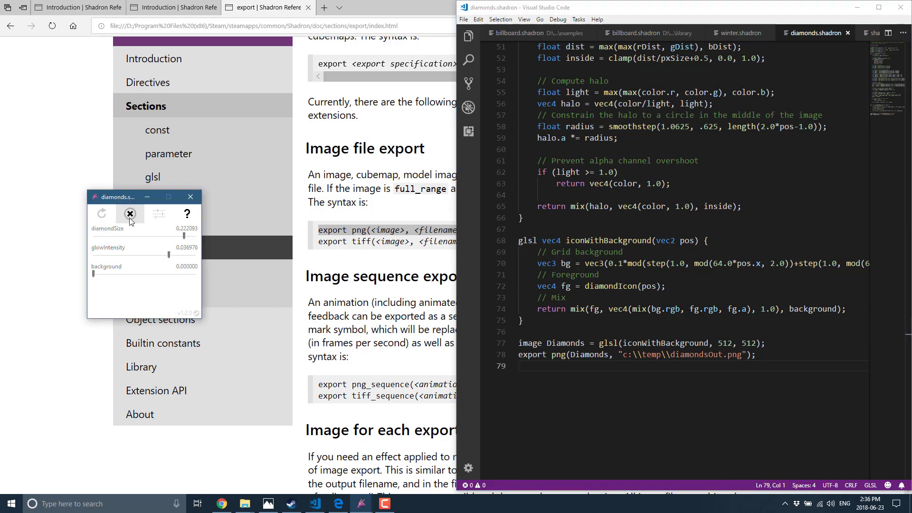
pyautogui.click(130, 214)
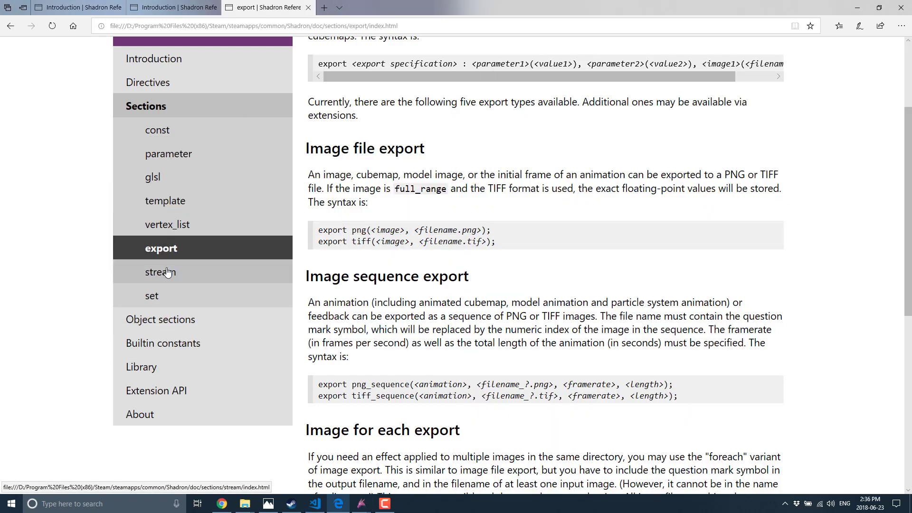
# Read the image object reference from Object sections down to its input and file initializers.
pyautogui.click(160, 319)
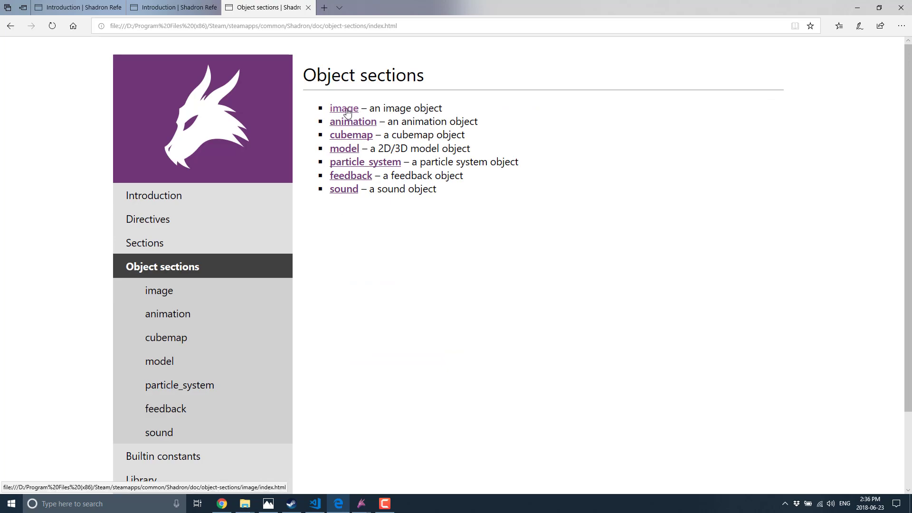
pyautogui.click(342, 108)
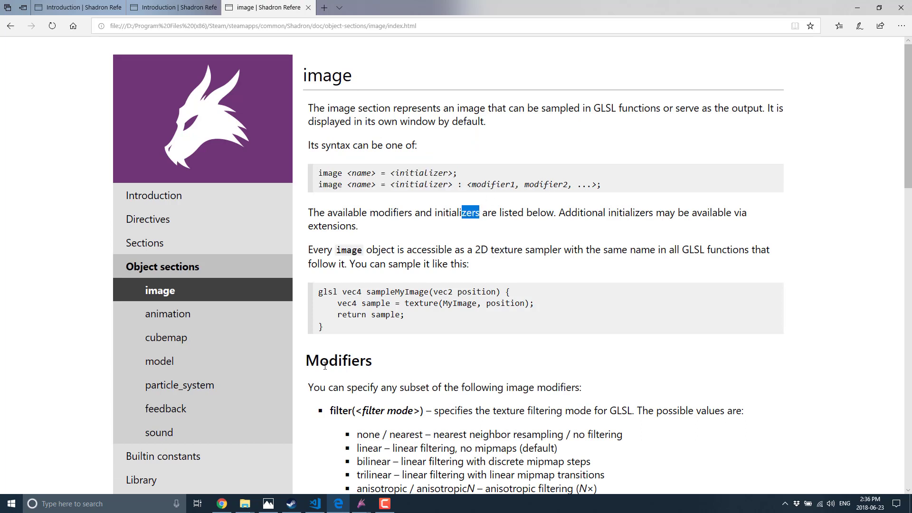
pyautogui.scroll(-3)
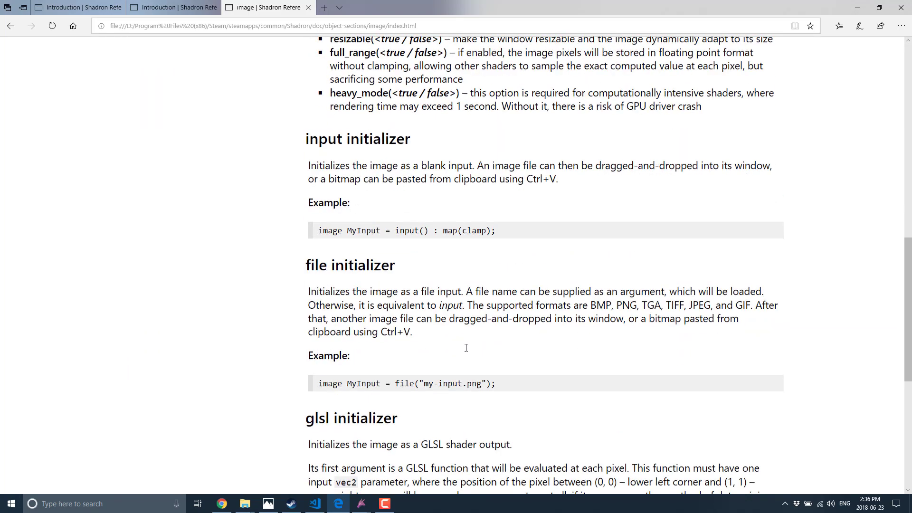
pyautogui.scroll(-3)
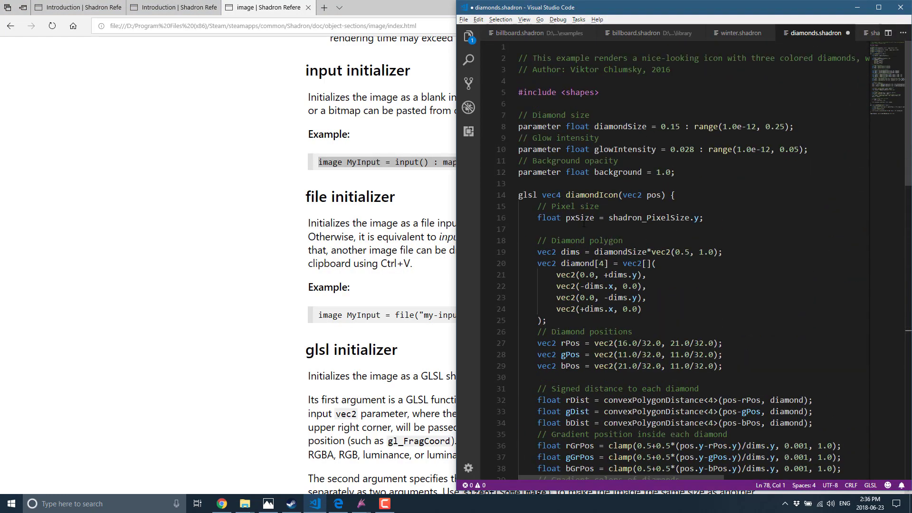
# Insert image MyInput = input() : map(clamp); below the background parameter.
pyautogui.click(592, 184)
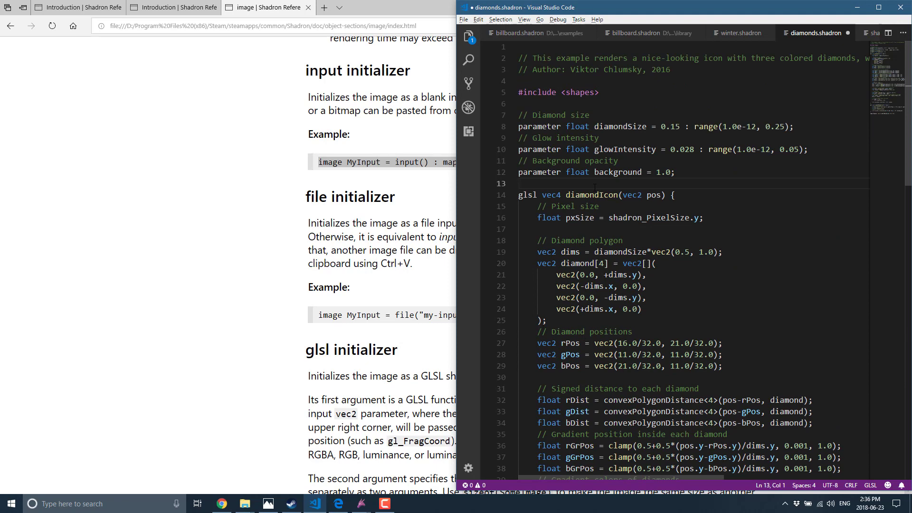
pyautogui.write('image MyInput = input() : map(clamp);')
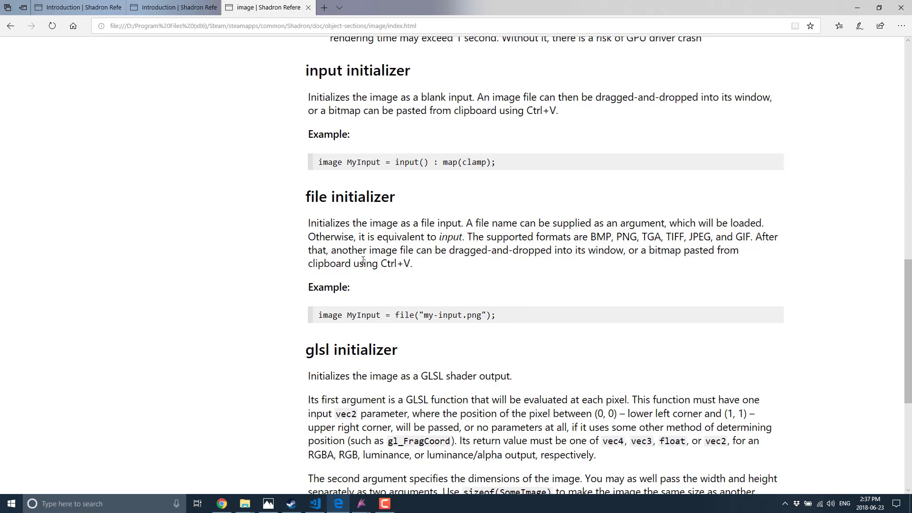
pyautogui.moveTo(466, 200)
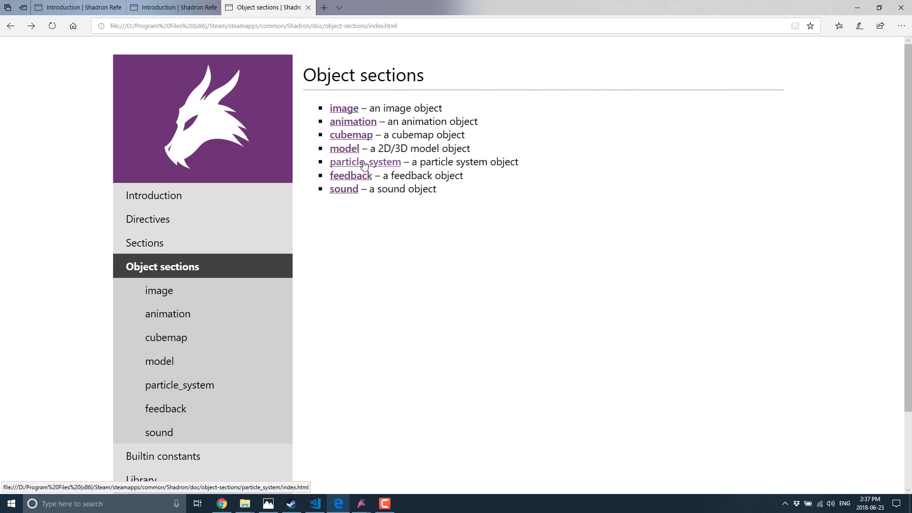
pyautogui.moveTo(344, 108)
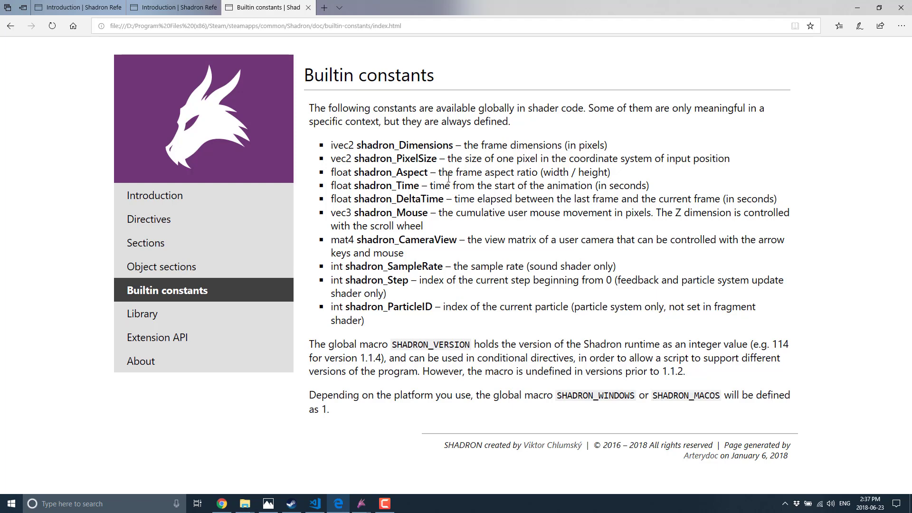
# Highlight the shadron_Mouse constant on the Builtin constants page.
pyautogui.doubleClick(391, 212)
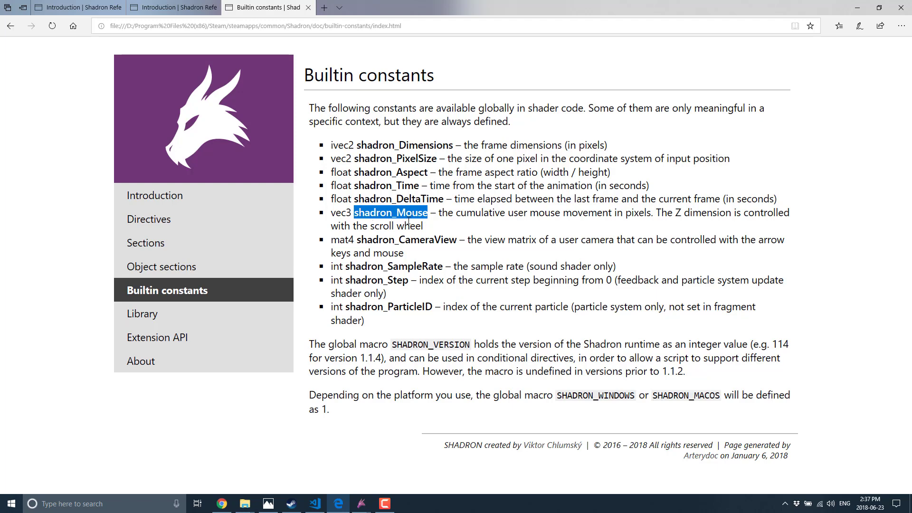
pyautogui.moveTo(374, 220)
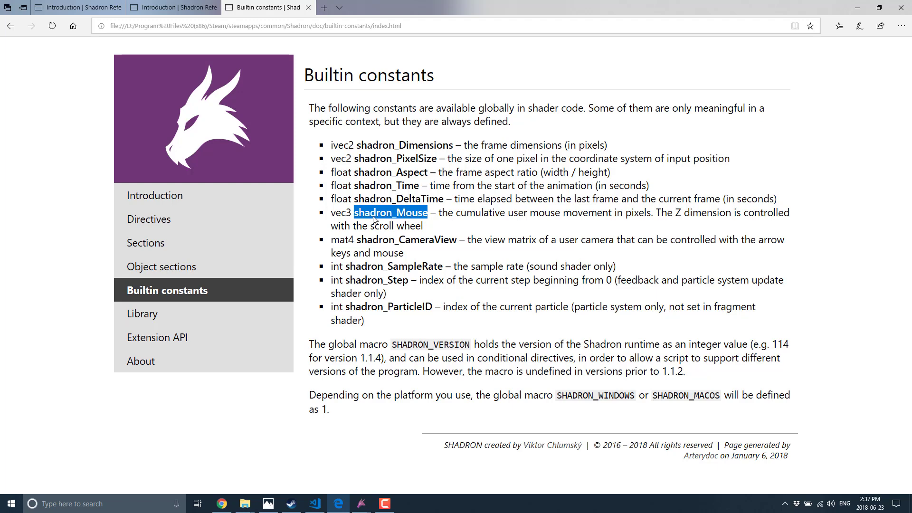
pyautogui.moveTo(343, 395)
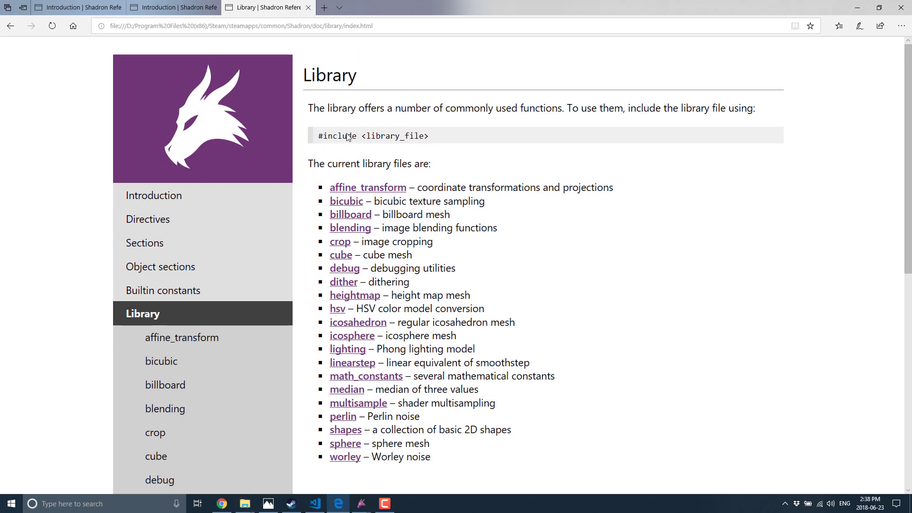
pyautogui.moveTo(460, 137)
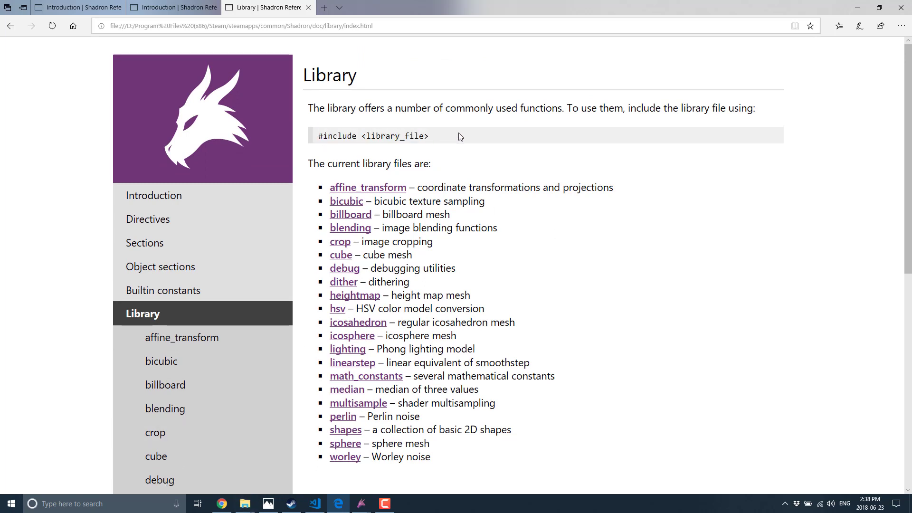
# Read the billboard library reference from the Library list, then move to the Extension API page.
pyautogui.scroll(-3)
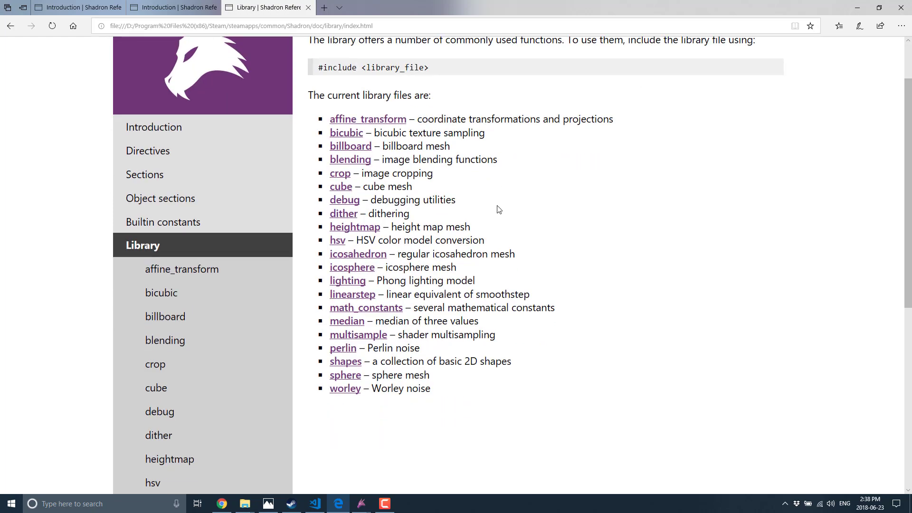
pyautogui.click(350, 145)
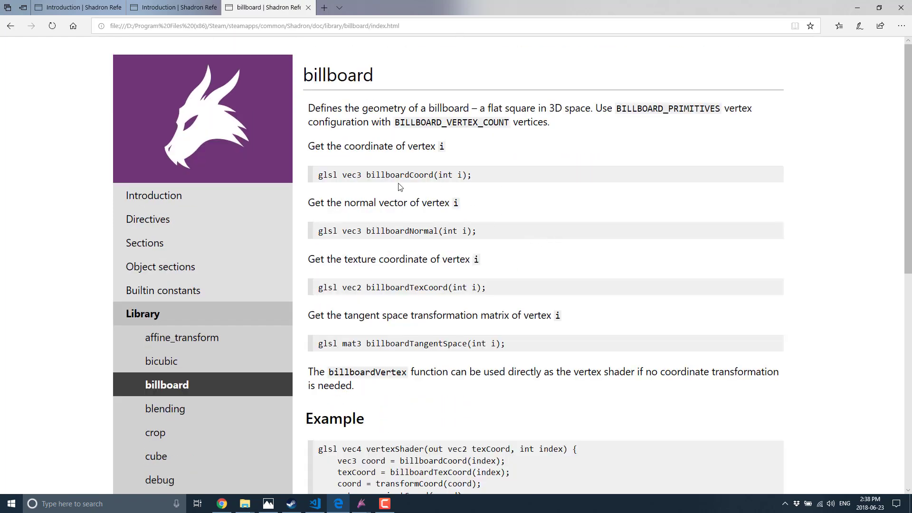
pyautogui.scroll(-3)
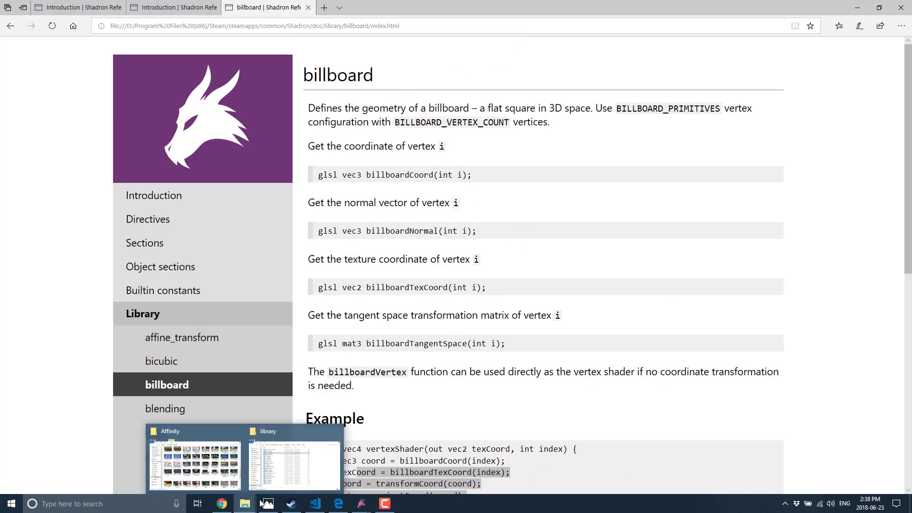
pyautogui.click(294, 459)
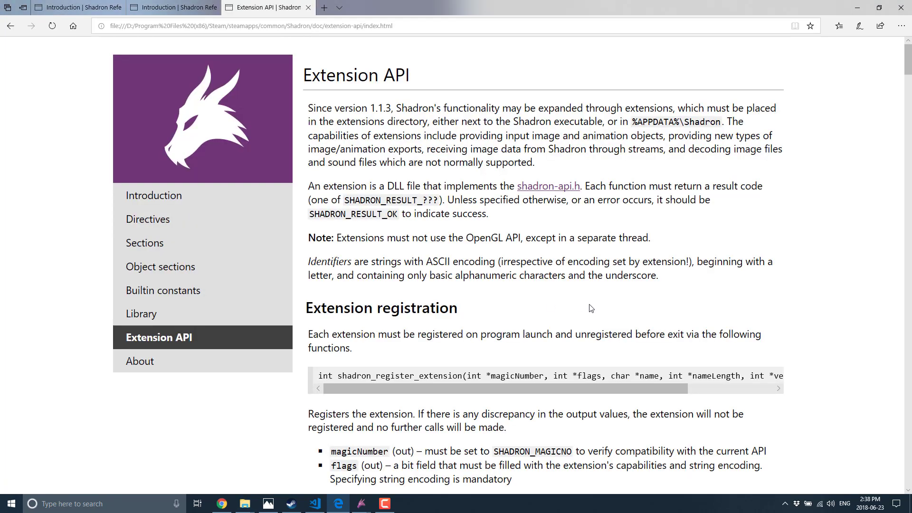
pyautogui.moveTo(547, 186)
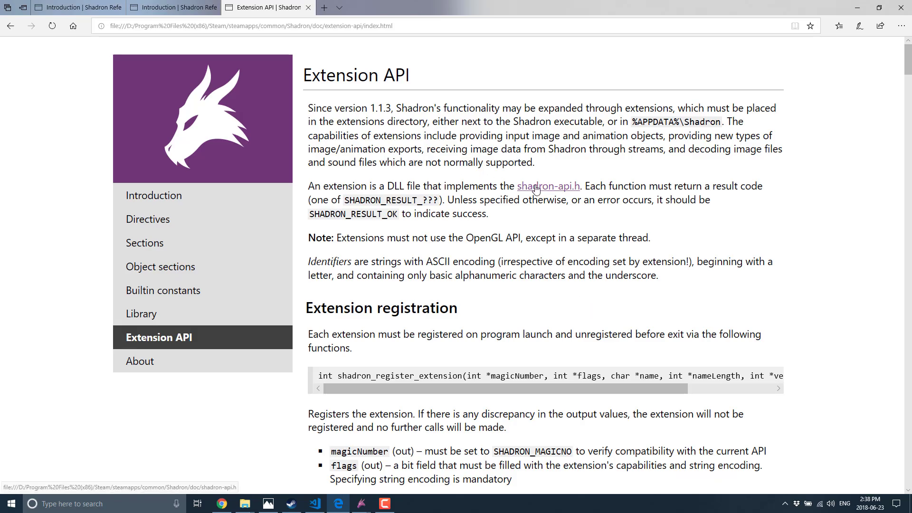
pyautogui.scroll(-3)
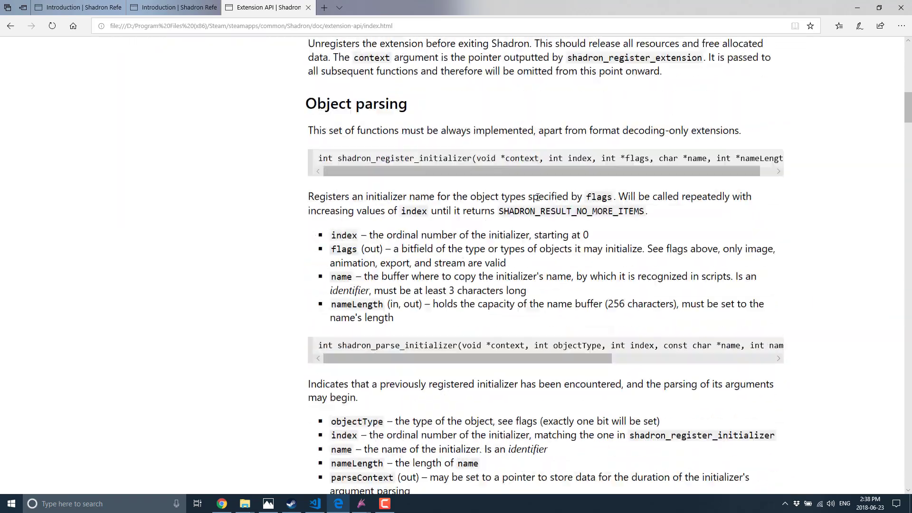
pyautogui.scroll(-3)
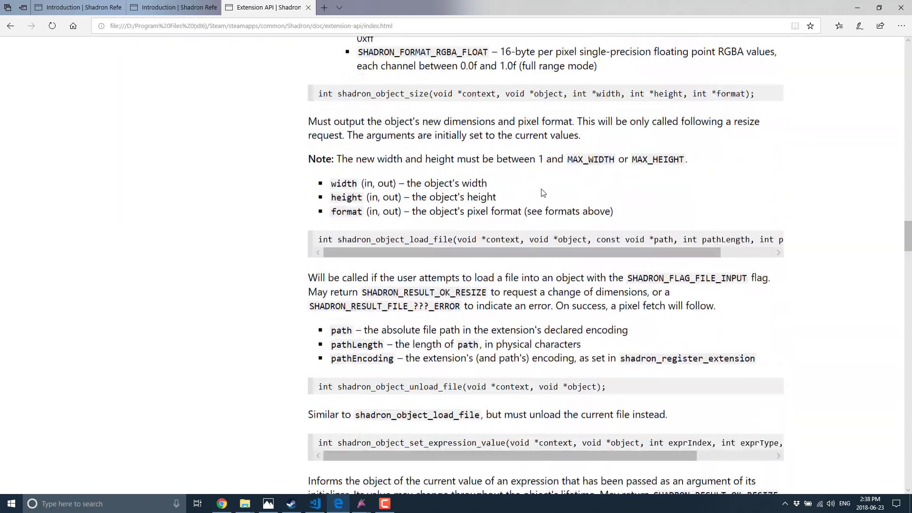
pyautogui.scroll(-3)
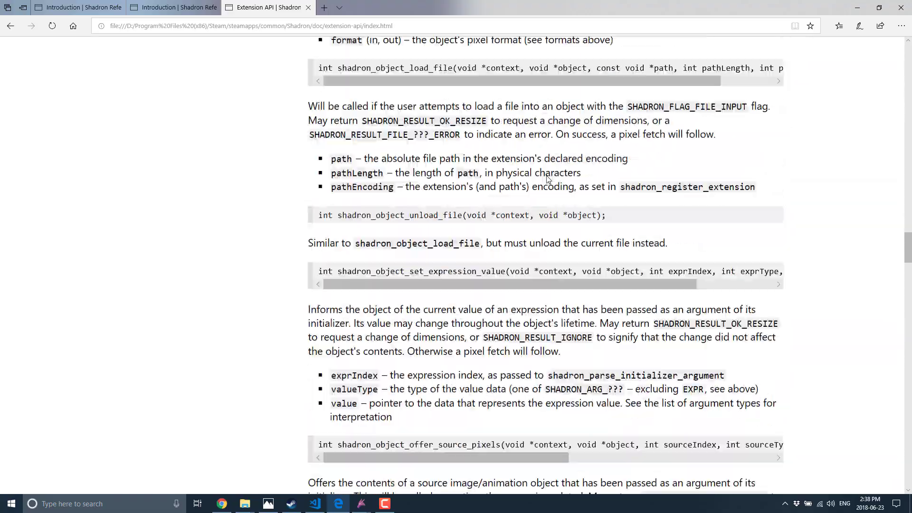
pyautogui.scroll(3)
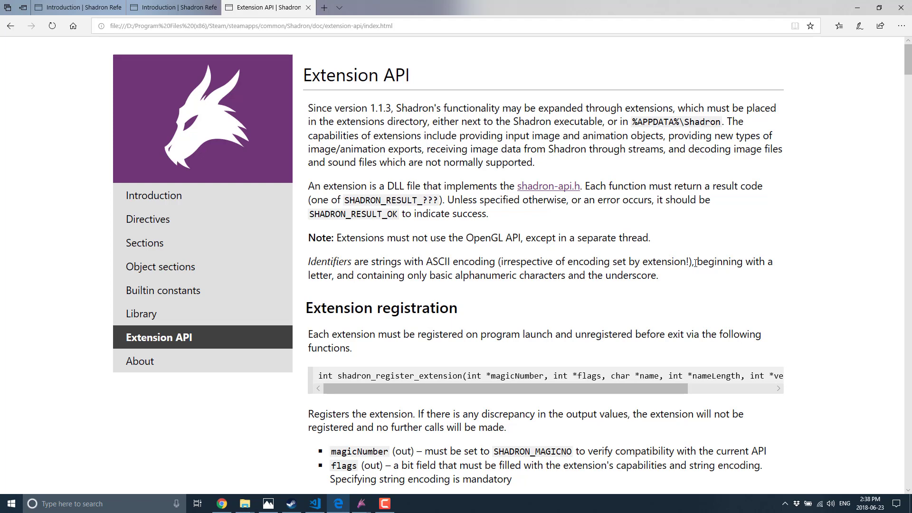
pyautogui.moveTo(547, 185)
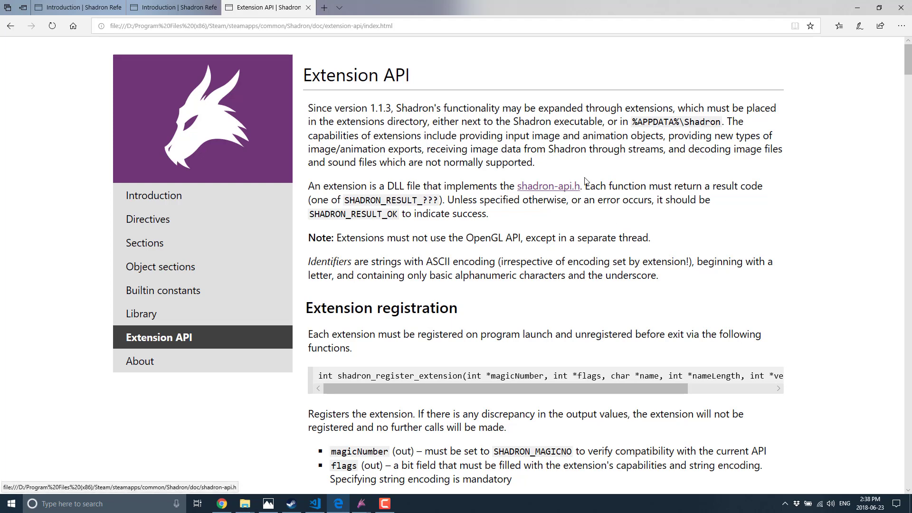
pyautogui.moveTo(800, 293)
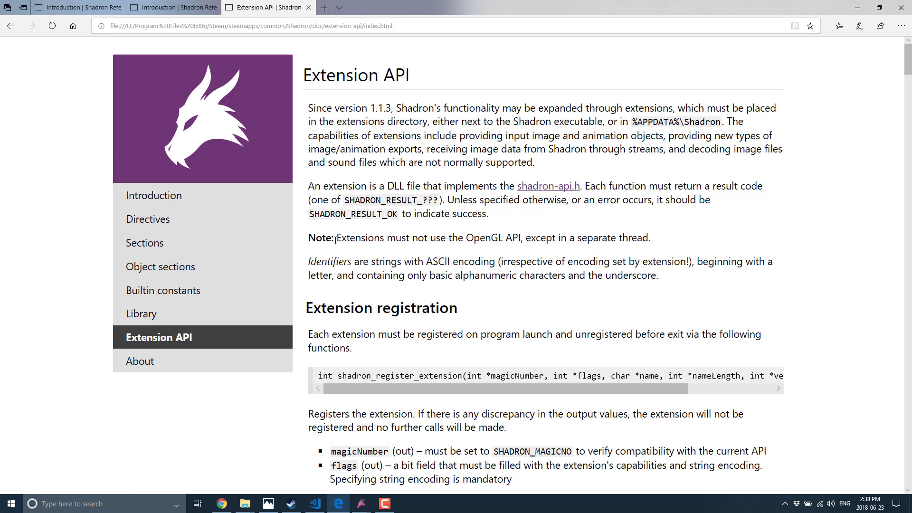
pyautogui.moveTo(341, 237); pyautogui.dragTo(522, 238)
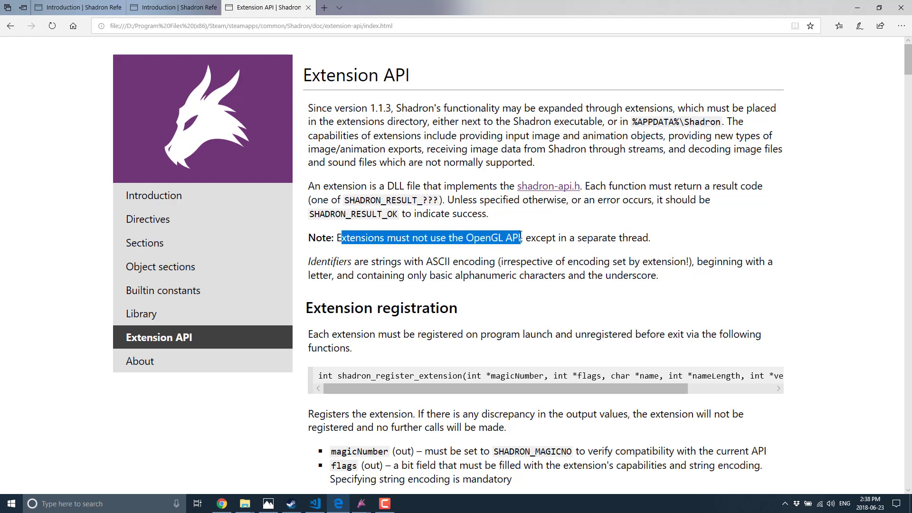
pyautogui.click(363, 238)
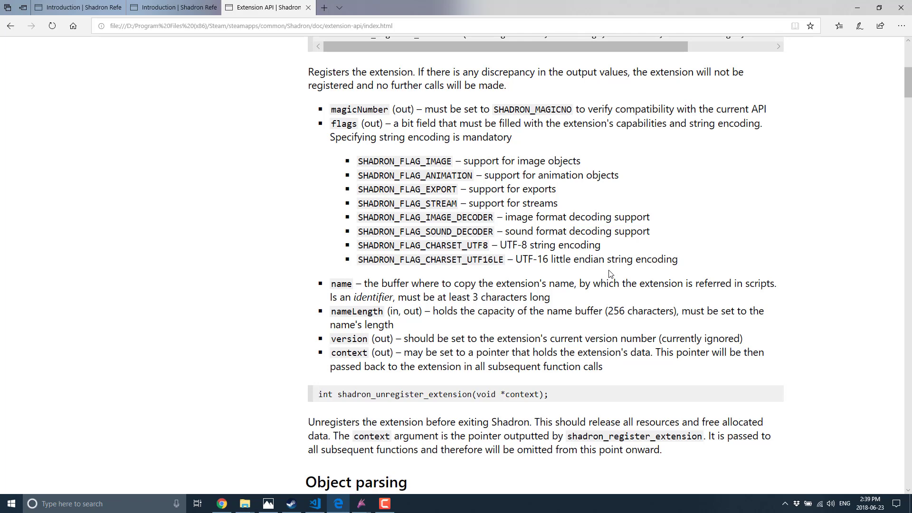
pyautogui.moveTo(521, 408)
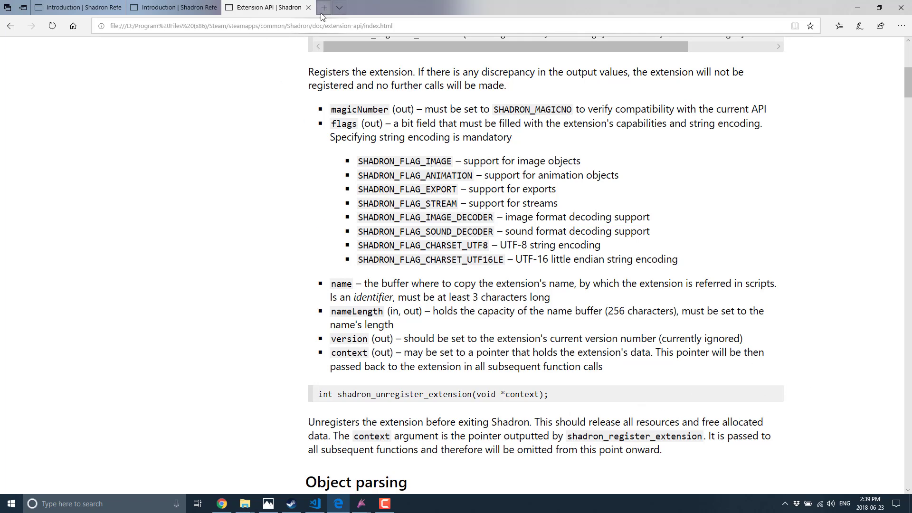
# Search 'shadron github' in a new tab and reach Viktor Chlumský's profile via the shadron-gif result.
pyautogui.click(324, 7)
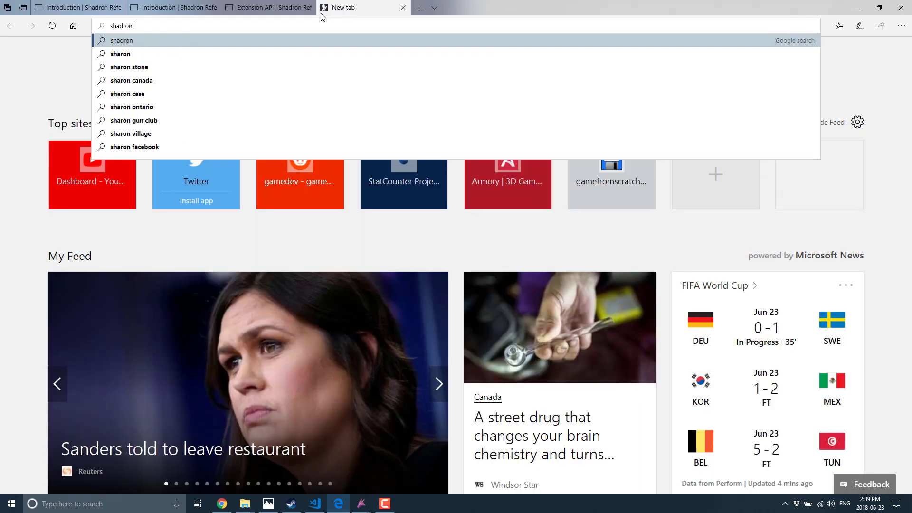
pyautogui.press('Backspace')
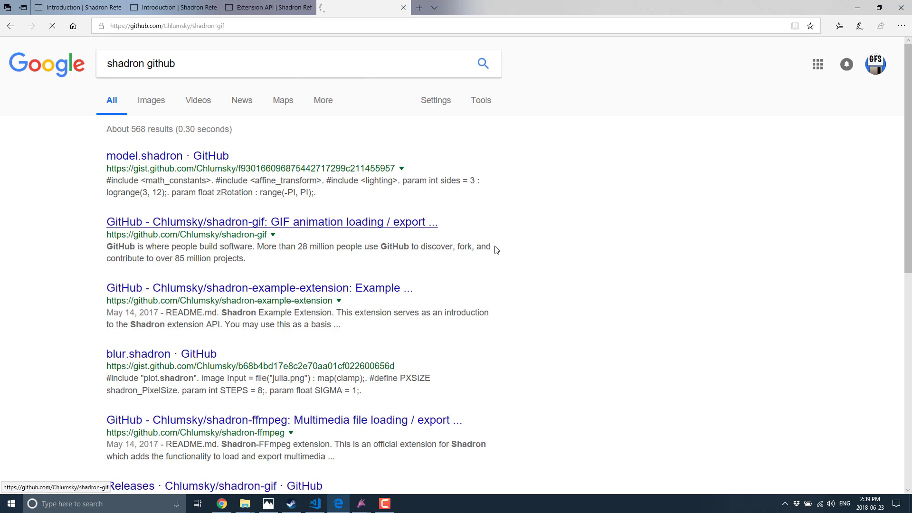
pyautogui.click(270, 221)
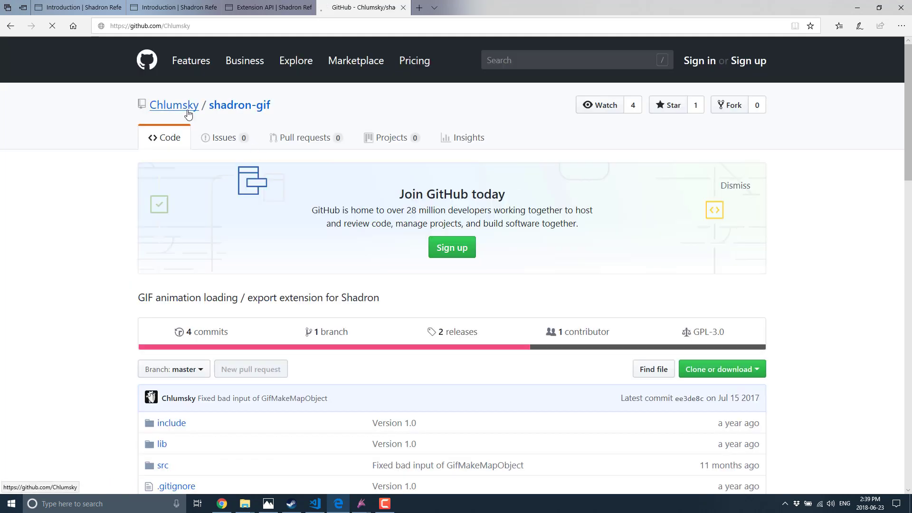
pyautogui.click(173, 104)
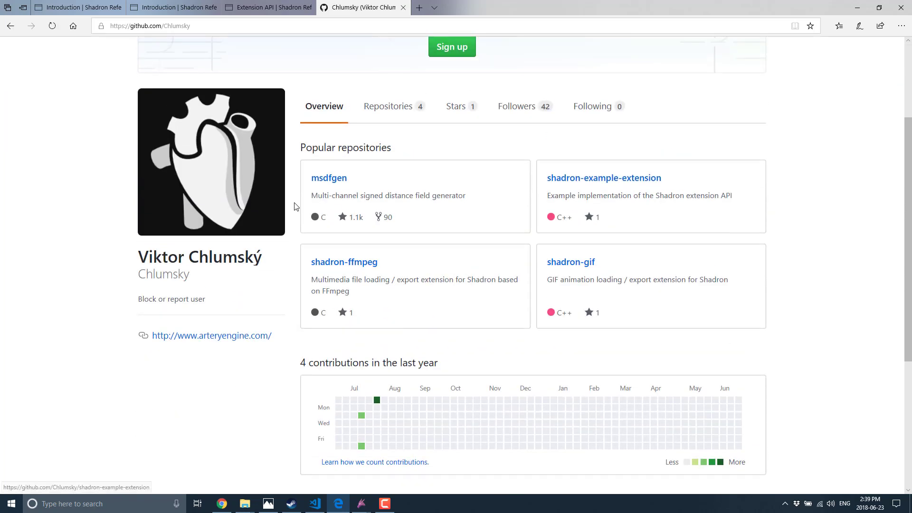
pyautogui.moveTo(344, 262)
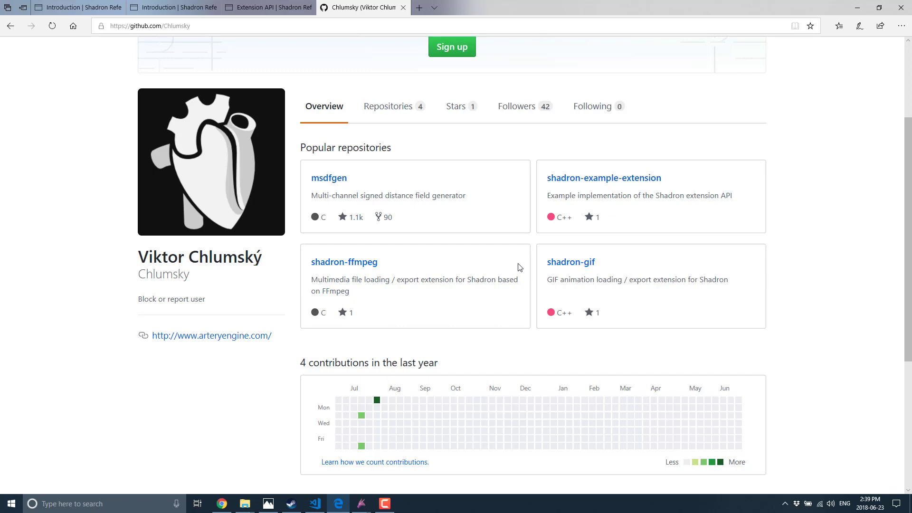
pyautogui.moveTo(423, 269)
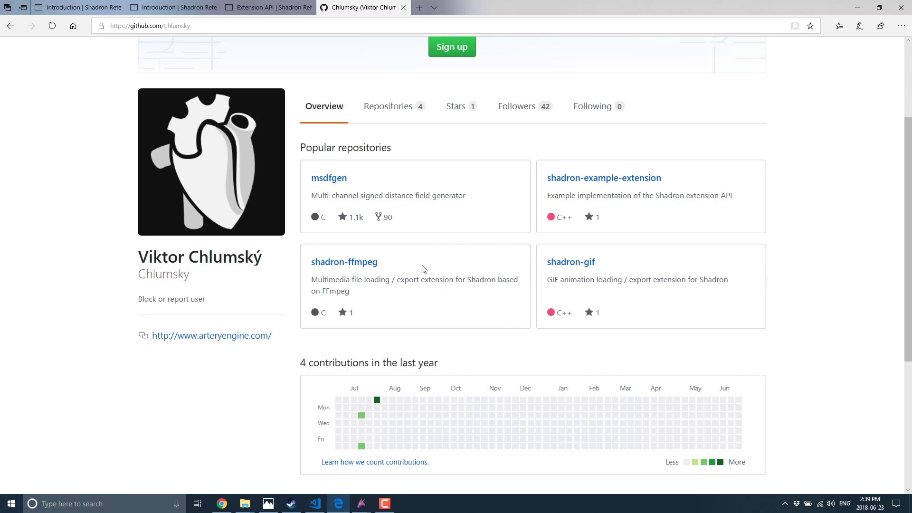
# Open shadron-ffmpeg and scroll its README to the video loading and export usage.
pyautogui.click(344, 262)
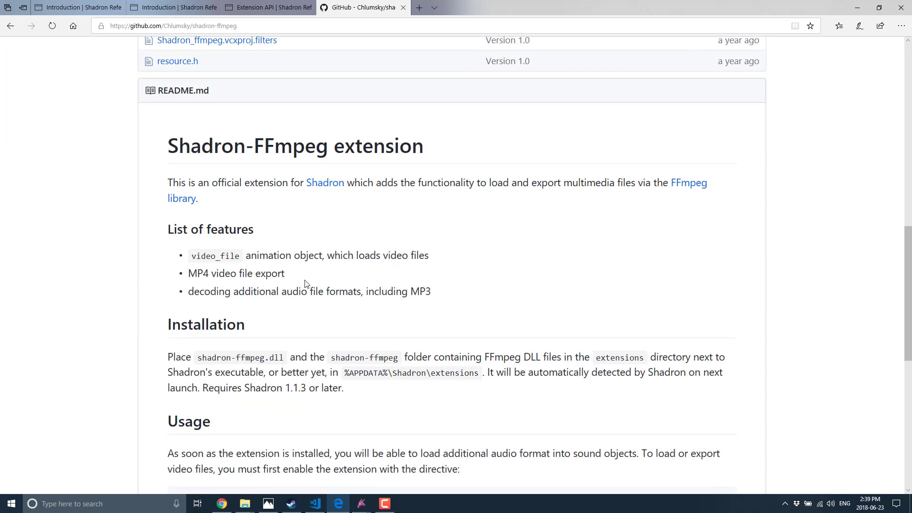
pyautogui.scroll(-3)
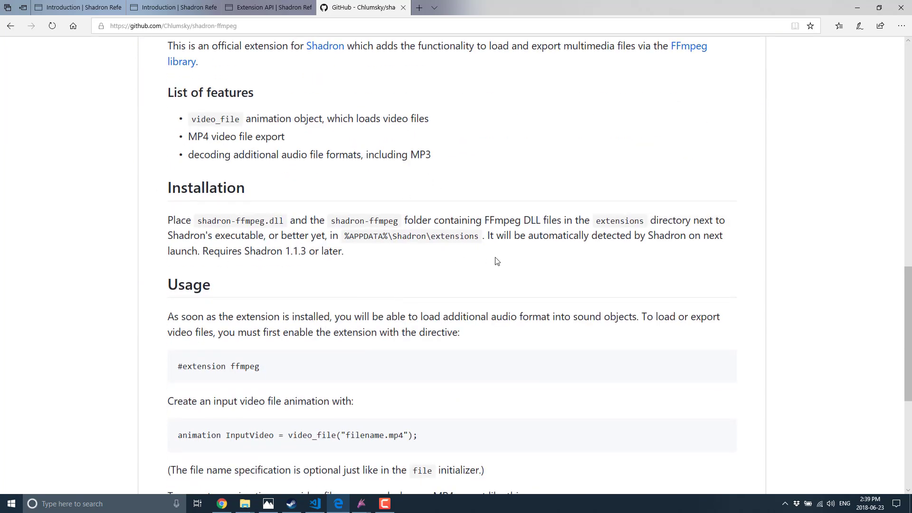
pyautogui.scroll(-3)
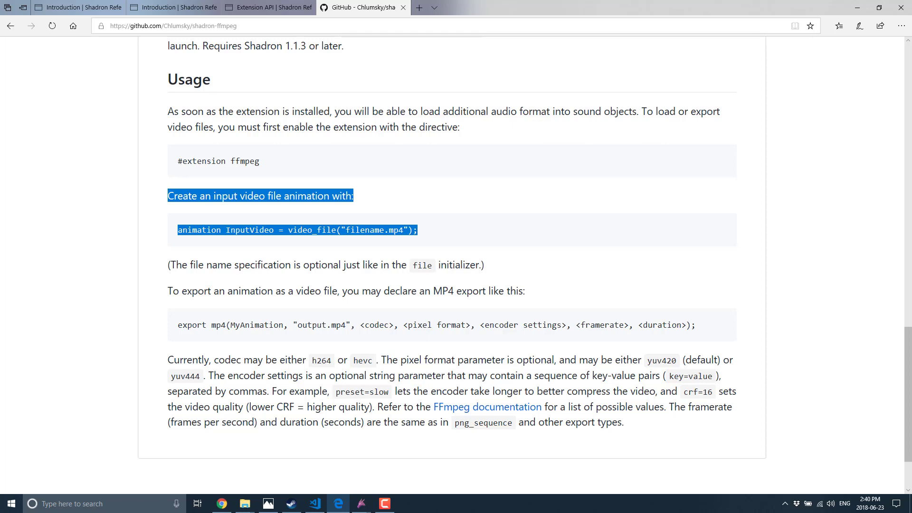
pyautogui.moveTo(362, 504)
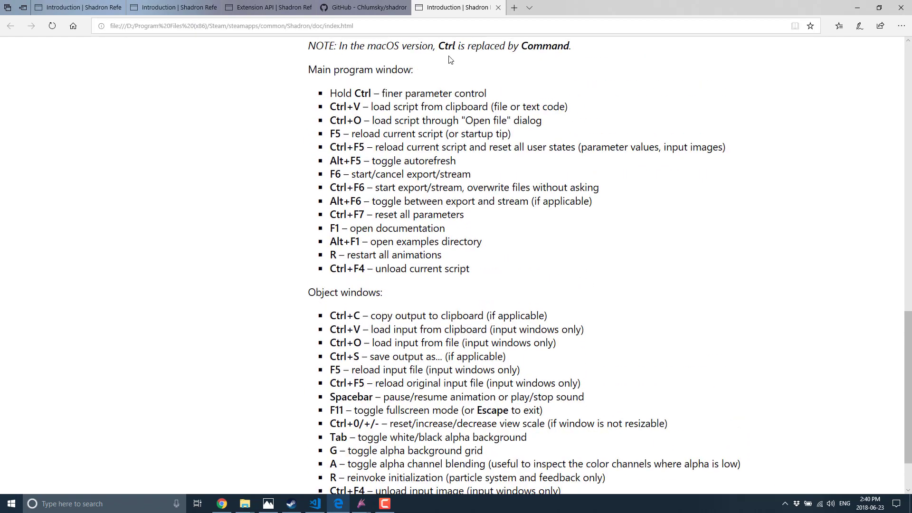
pyautogui.moveTo(530, 293)
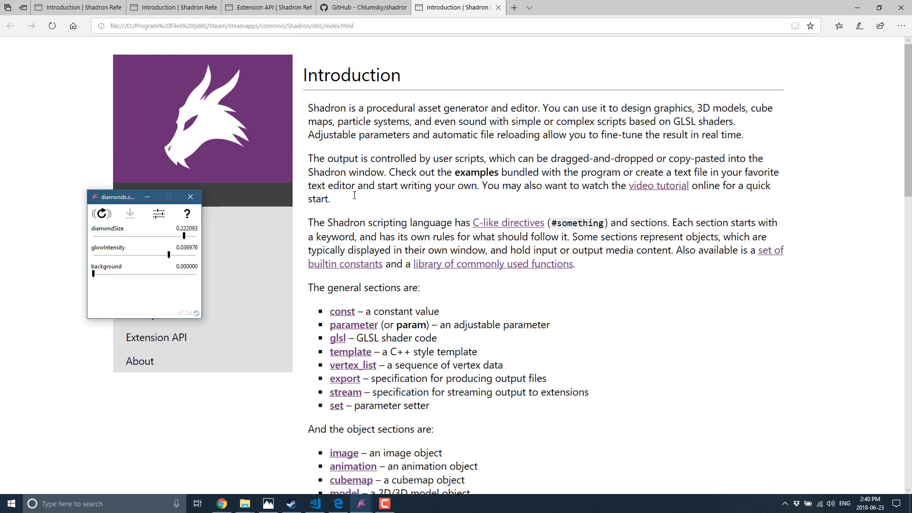
# From the docs Introduction tab, search Google for 'shadron youtube'.
pyautogui.scroll(-3)
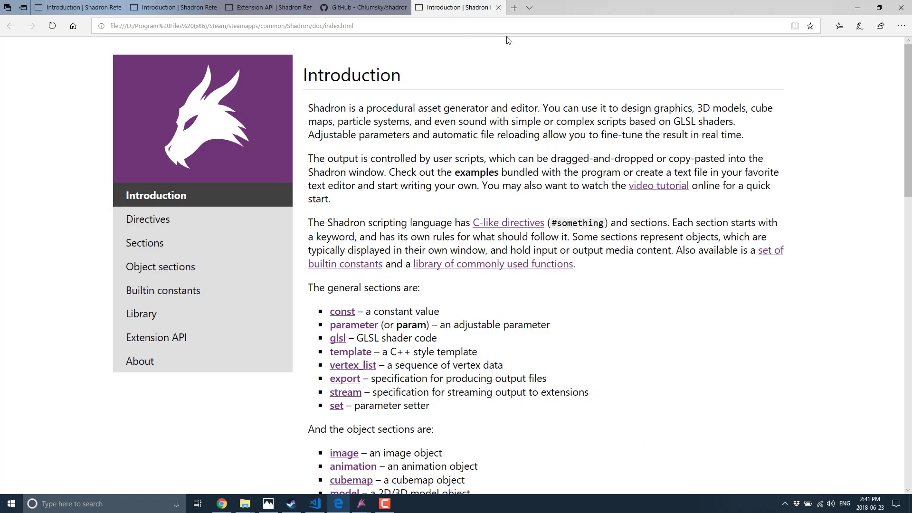
pyautogui.write('shadron+youtube&ie=&oe=')
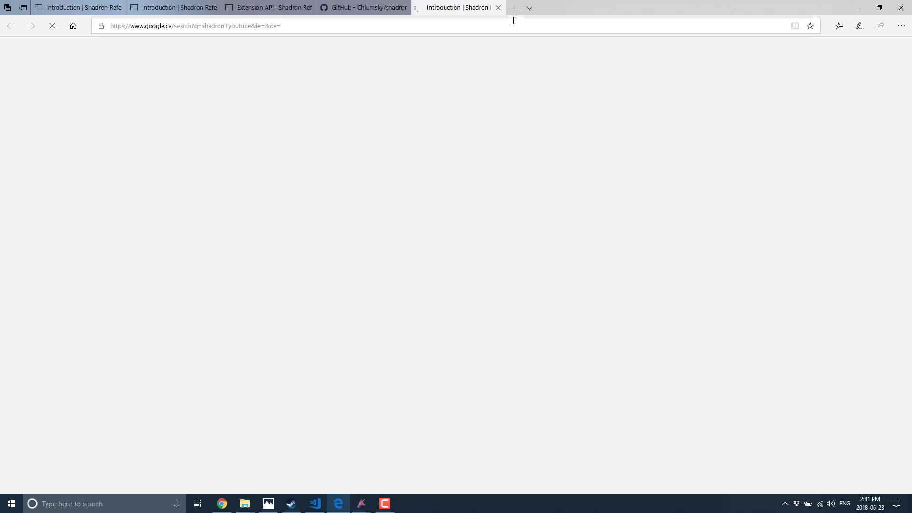
# Show the Shadron YouTube channel's Videos list with its uploaded tutorials.
pyautogui.click(157, 155)
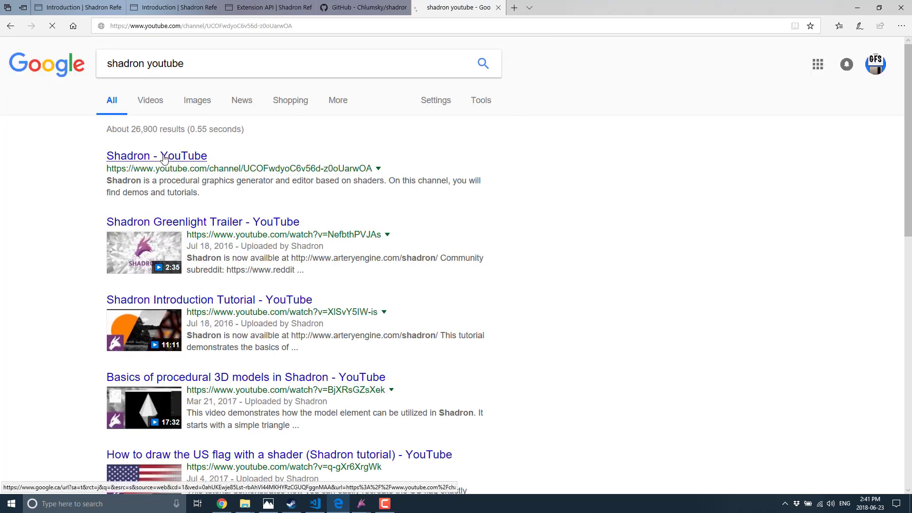
pyautogui.click(155, 155)
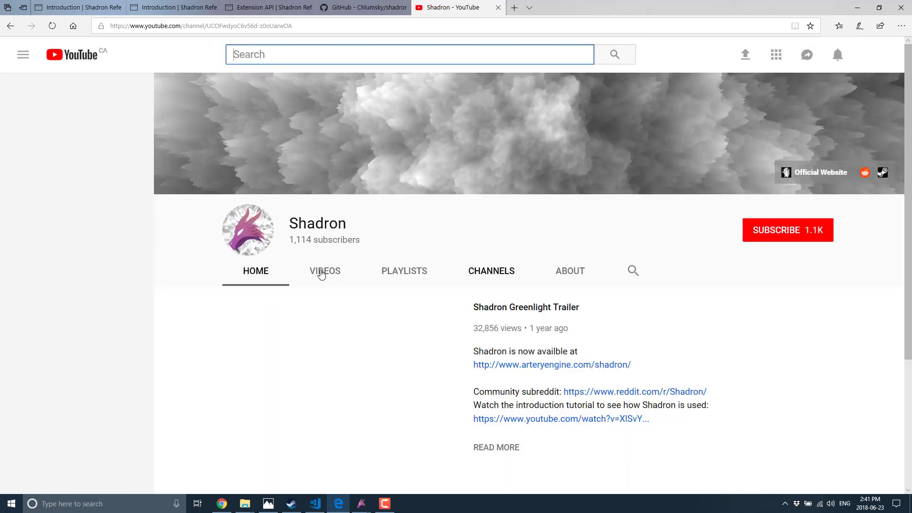
pyautogui.click(325, 271)
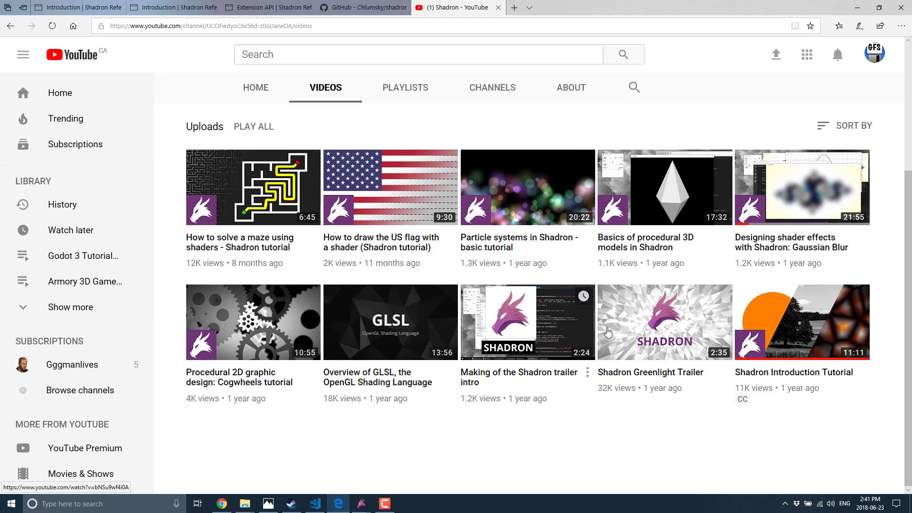
pyautogui.moveTo(510, 249)
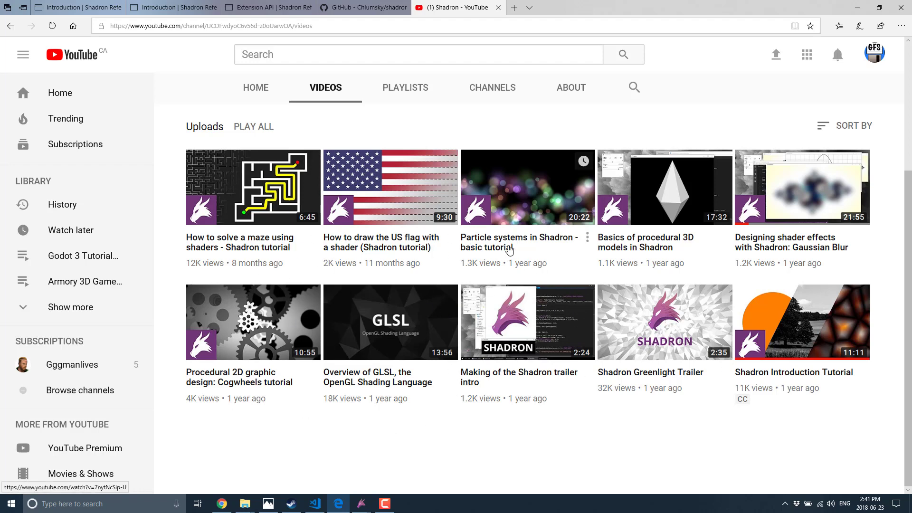